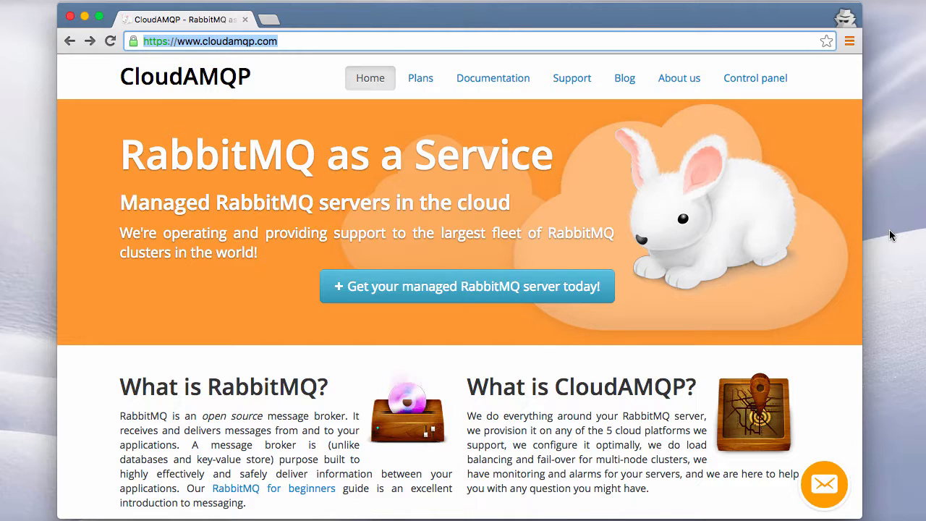
mouse_move(496, 296)
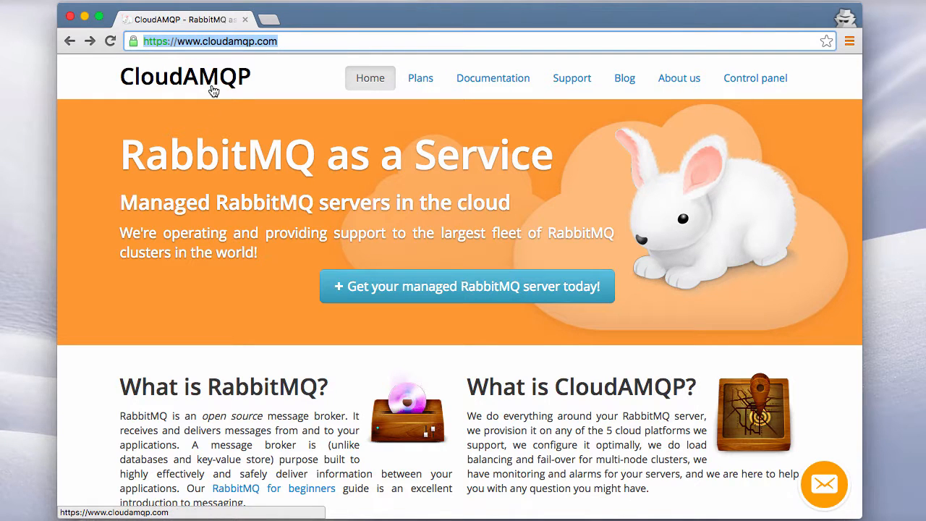
mouse_move(418, 286)
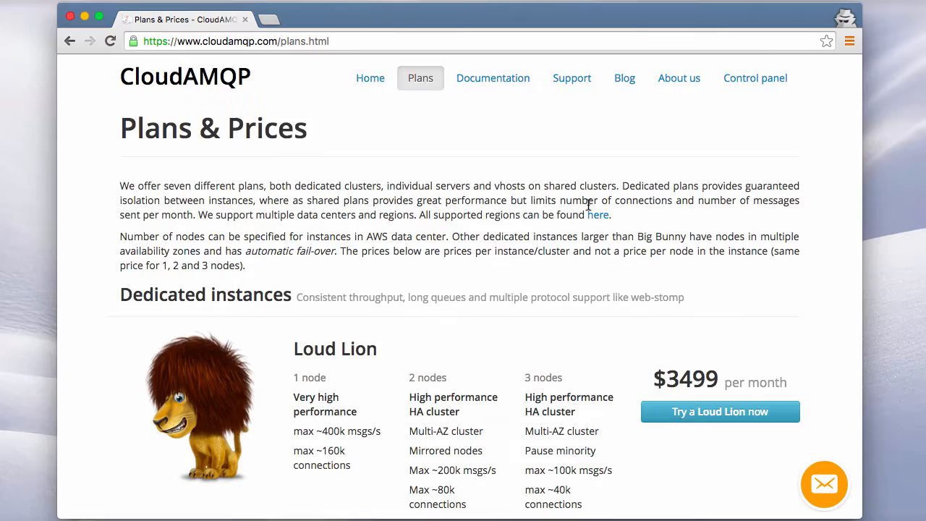
Scroll the Plans & Prices page down to Tough Tiger and the free Little Lemur plan.
scroll("down", 3)
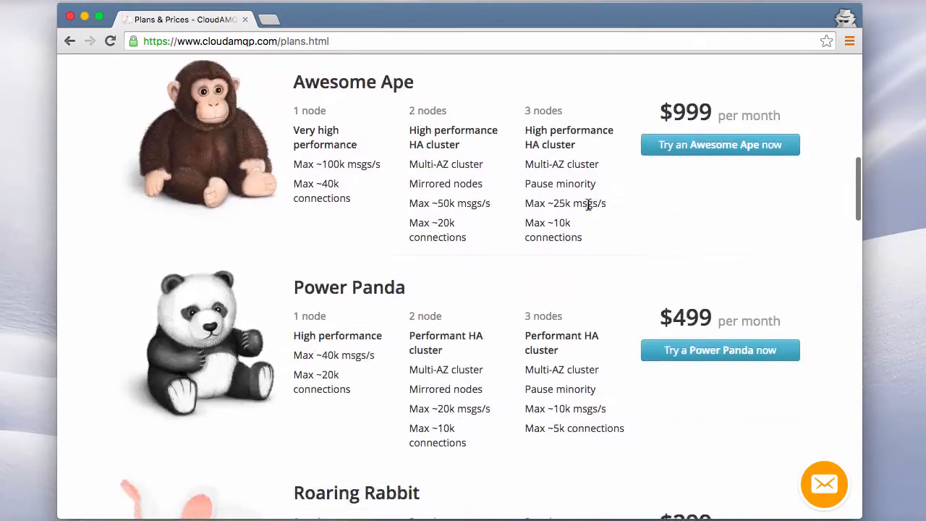
scroll("down", 3)
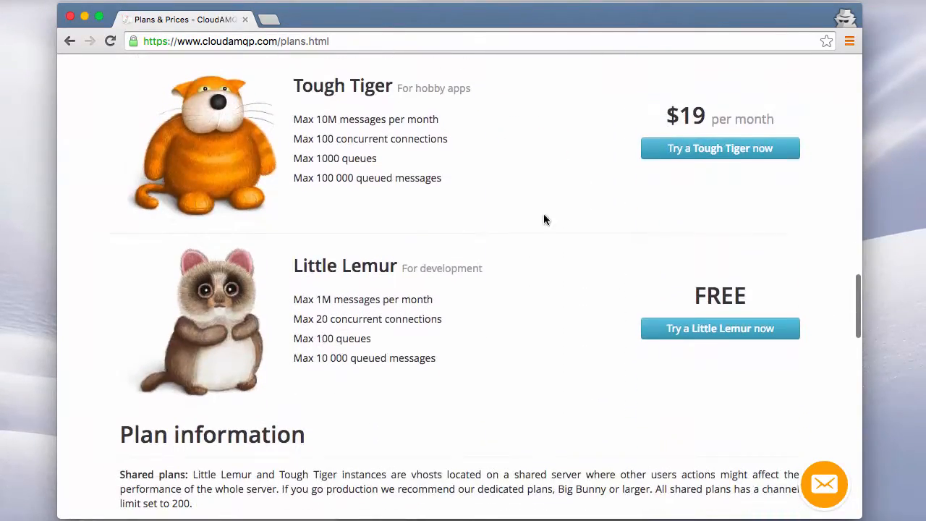
mouse_move(651, 336)
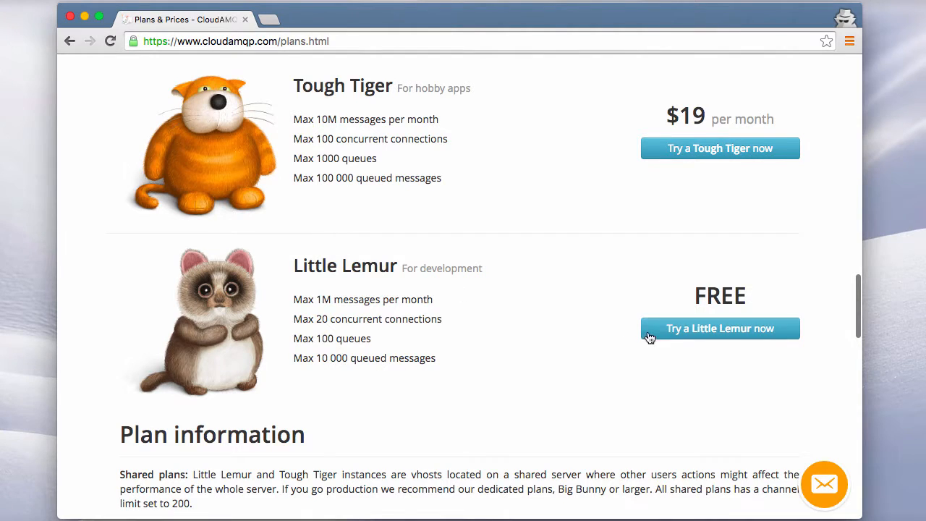
Choose 'Try a Little Lemur now' and log in with e-mail and password.
left_click(720, 328)
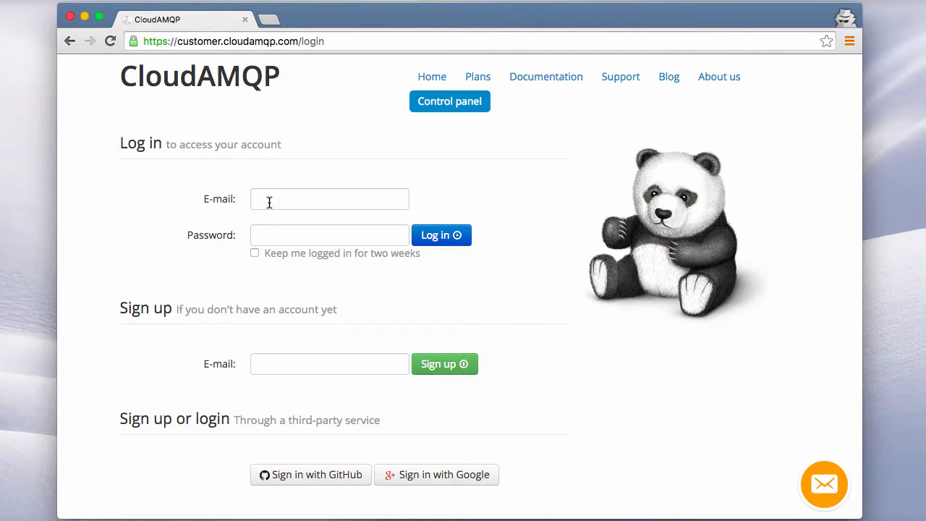
mouse_move(311, 372)
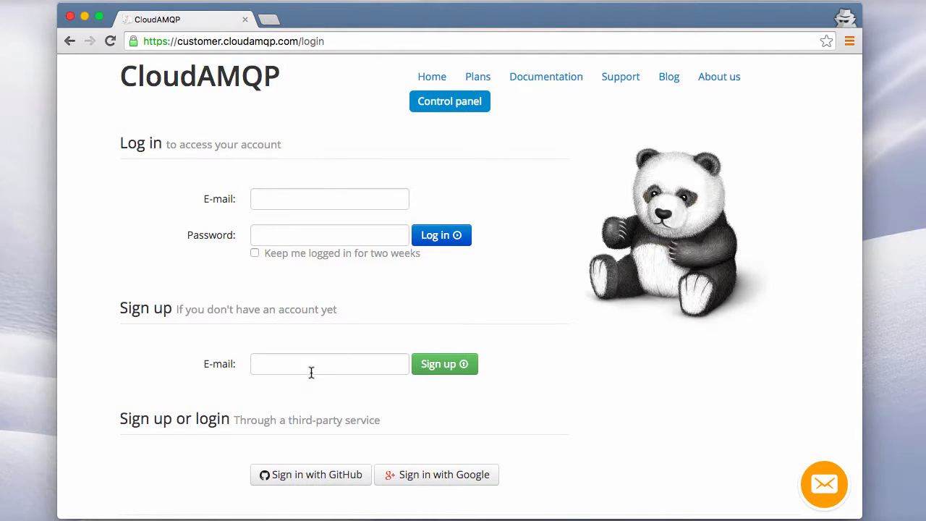
left_click(329, 199)
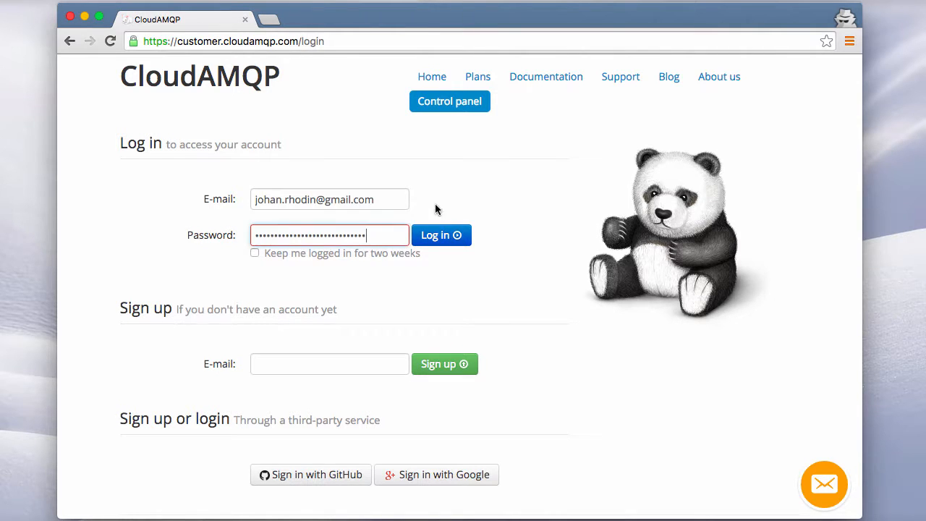
left_click(441, 234)
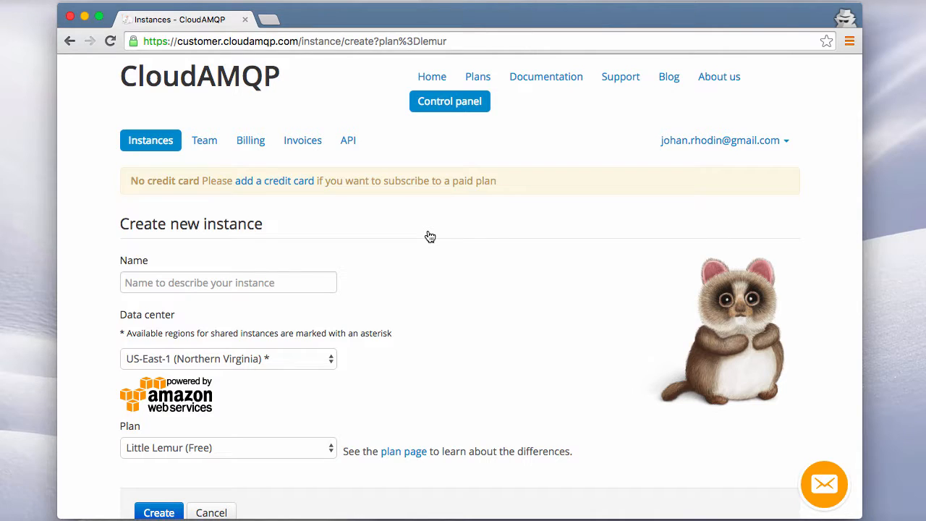
mouse_move(490, 253)
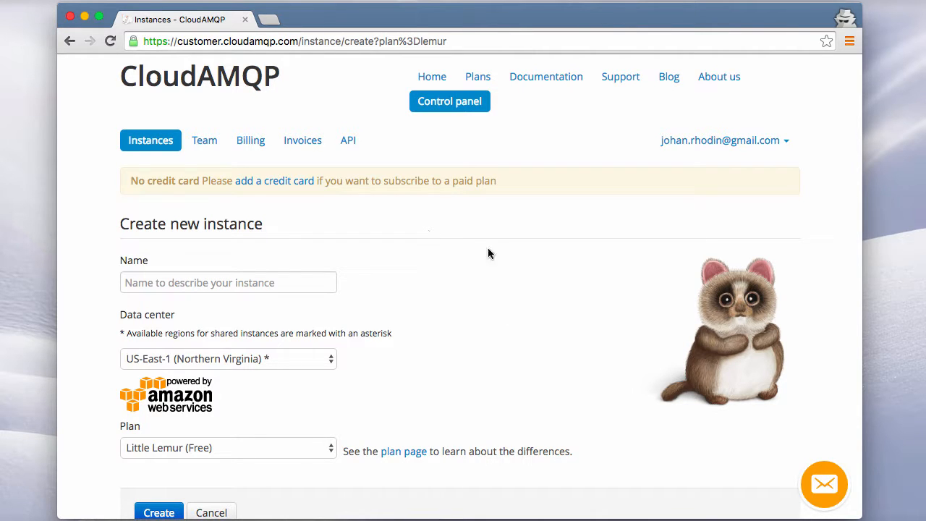
Name the instance RubyTest with data center US-West-1 (Northern California).
scroll("down", 3)
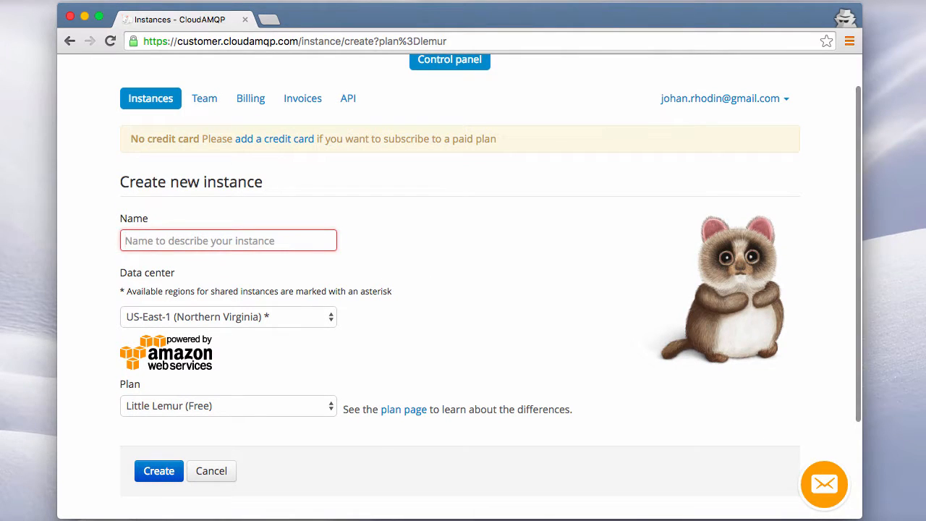
left_click(228, 317)
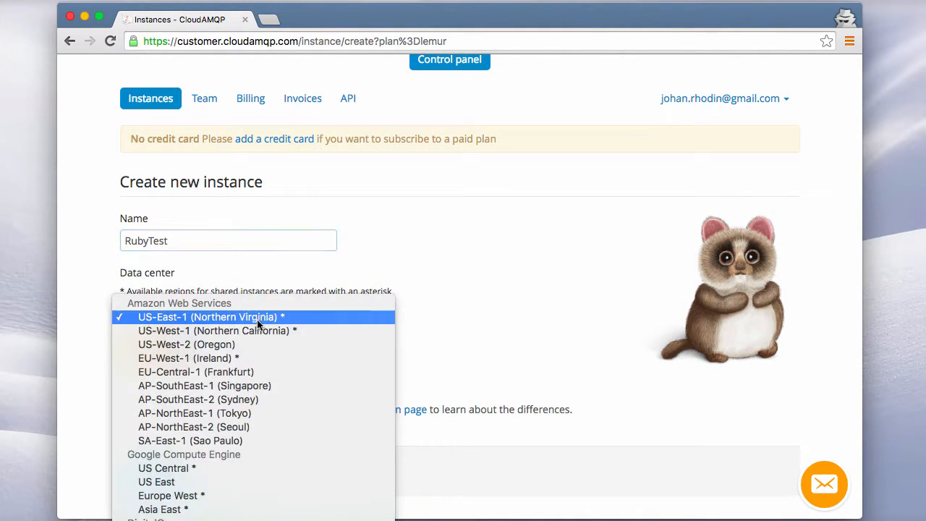
mouse_move(326, 311)
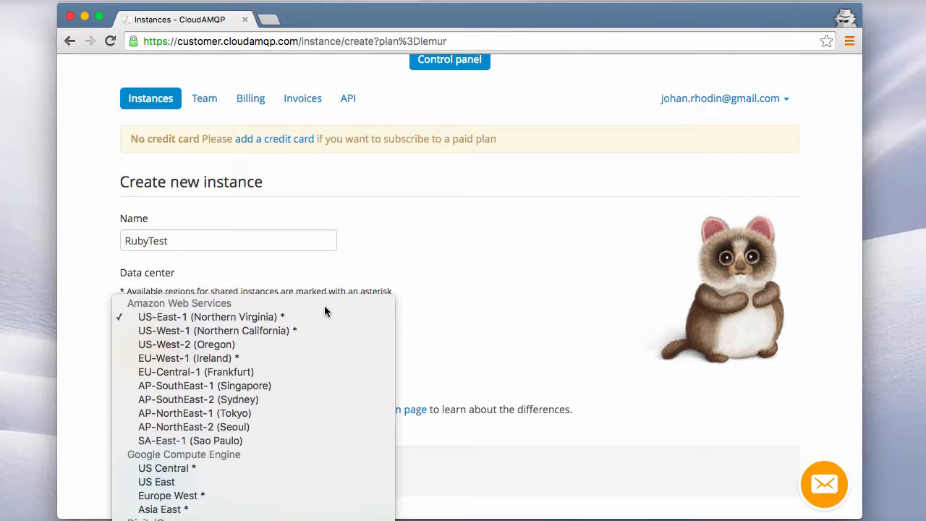
mouse_move(331, 317)
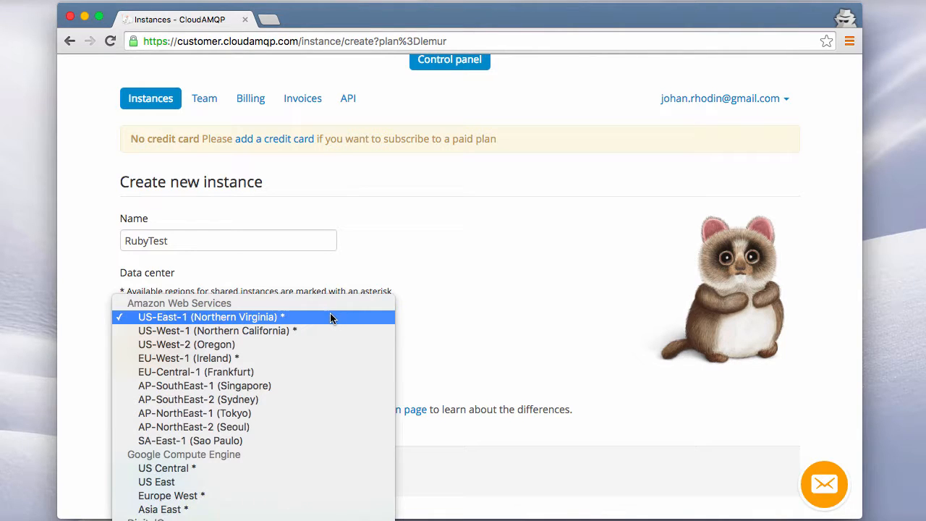
mouse_move(329, 324)
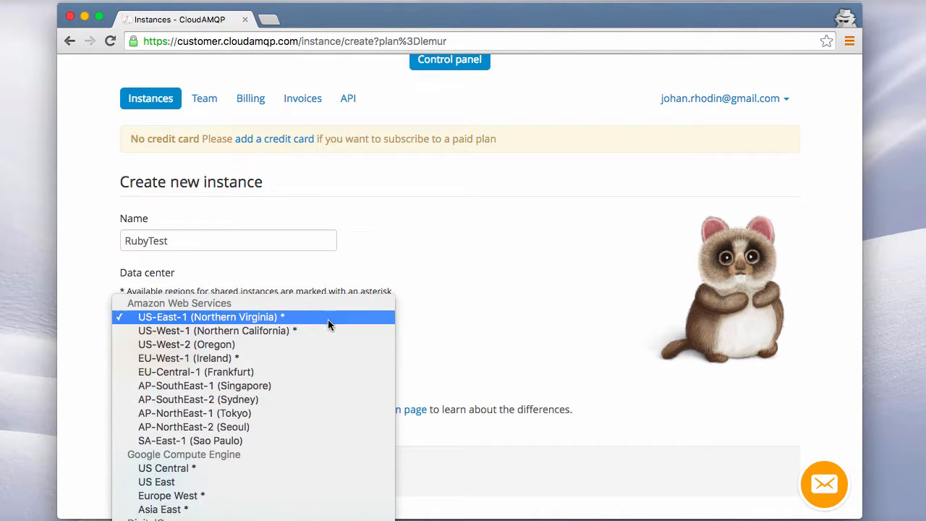
mouse_move(299, 332)
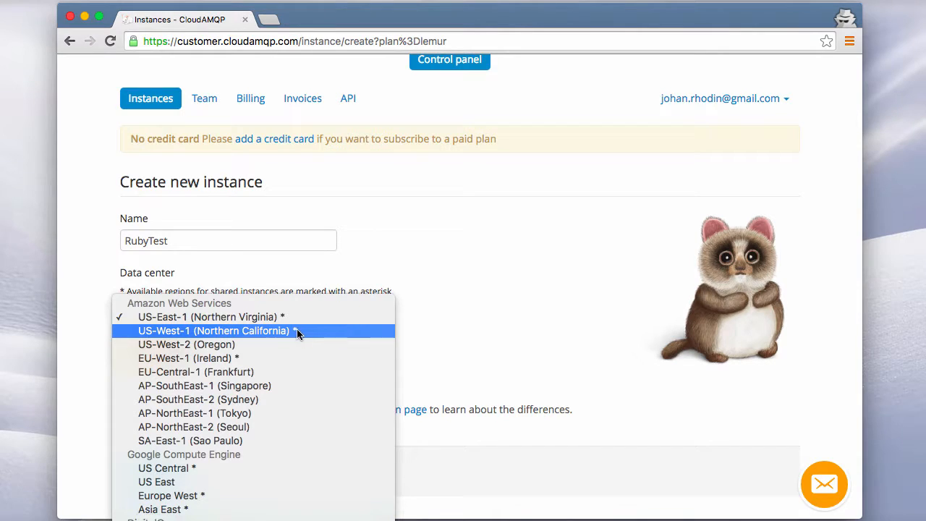
mouse_move(299, 336)
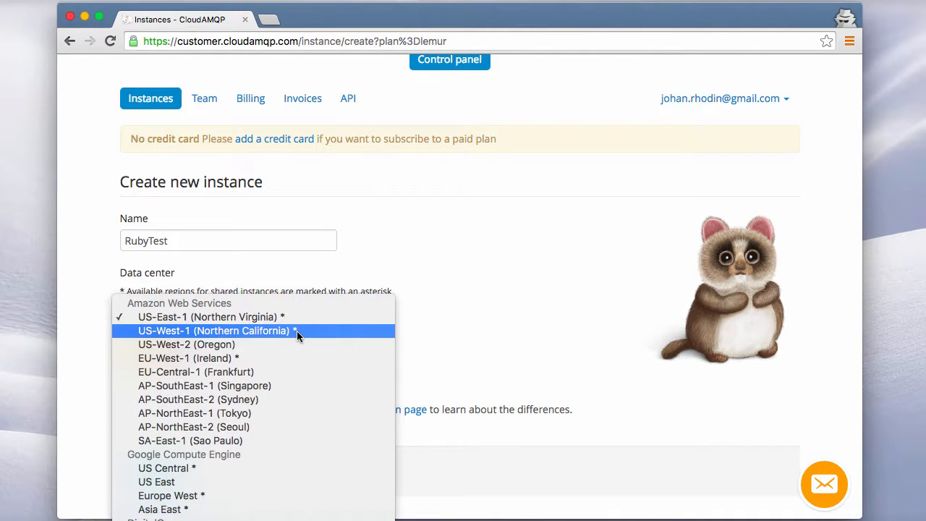
left_click(214, 330)
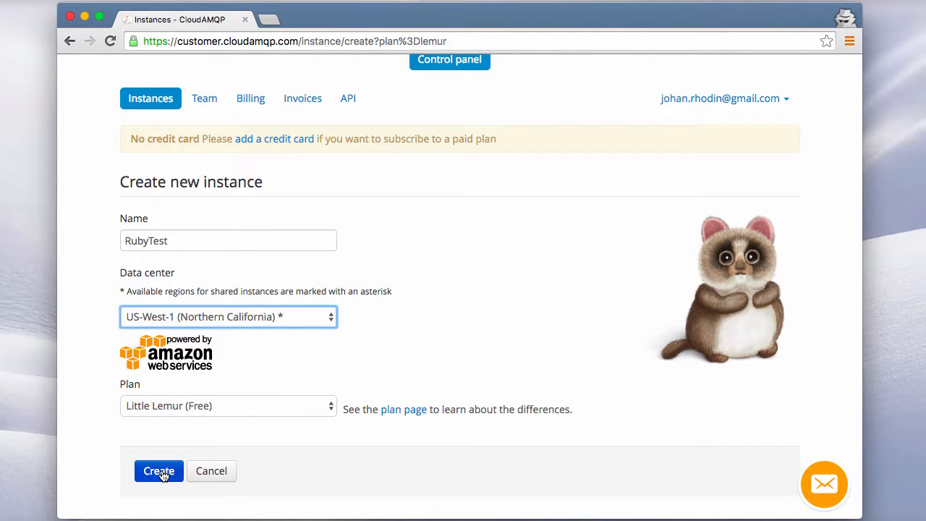
Create the RubyTest instance and open its Details from the Instances list.
left_click(158, 471)
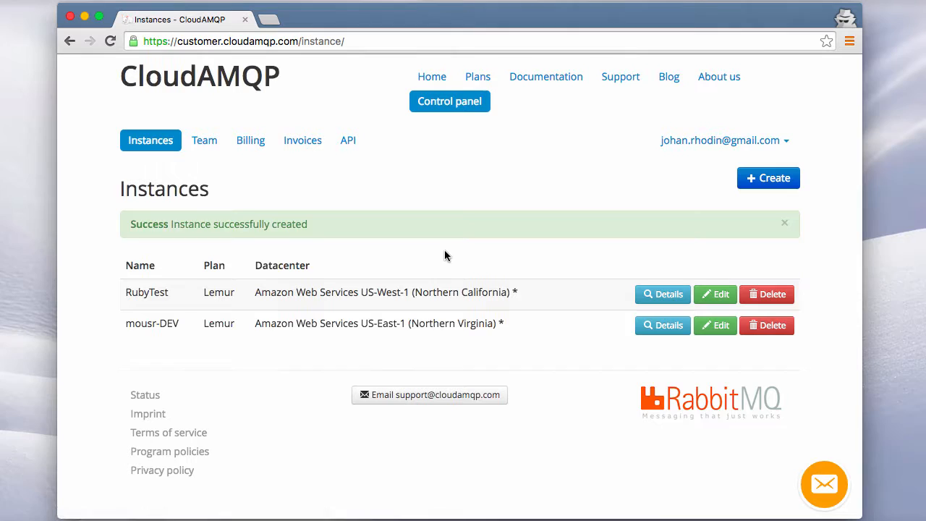
mouse_move(217, 220)
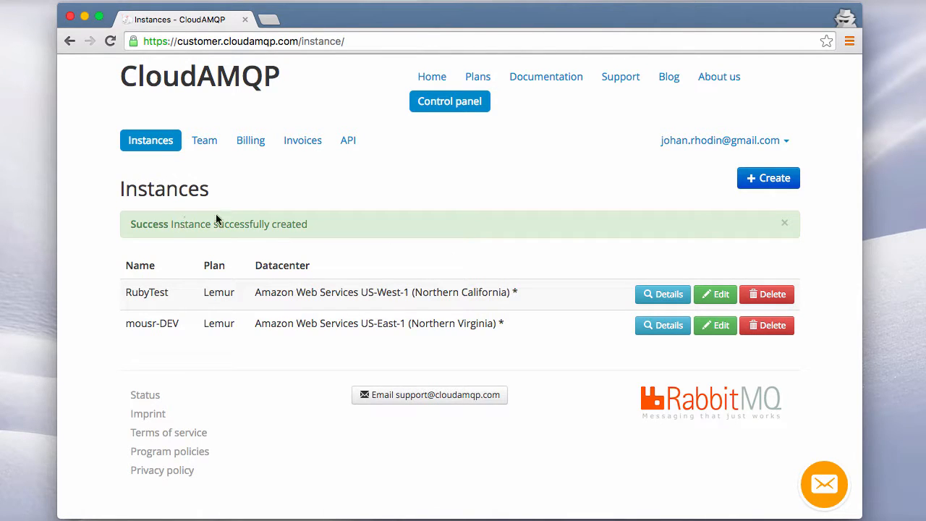
mouse_move(201, 226)
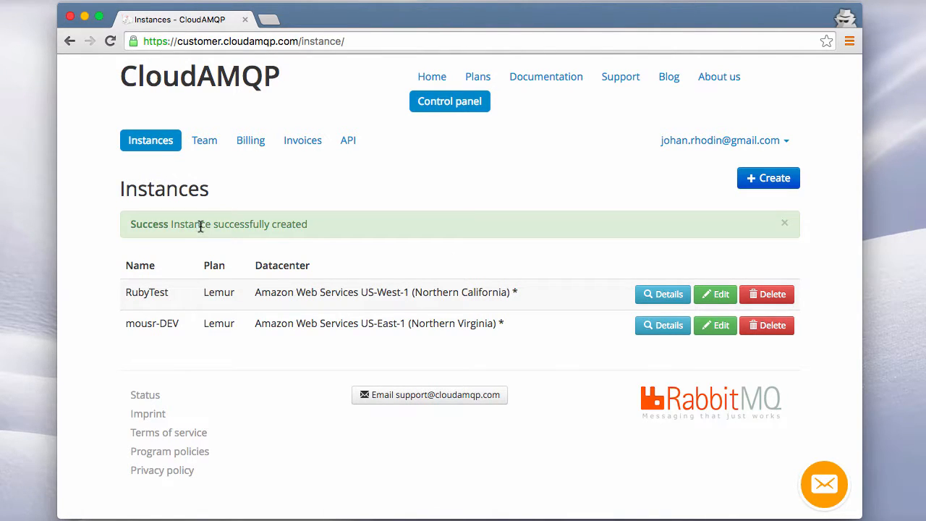
left_click(662, 294)
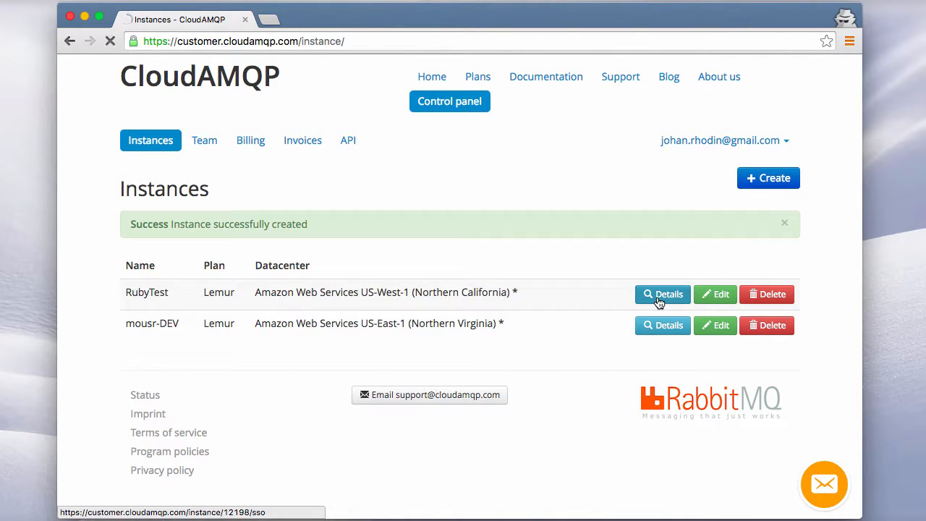
Show RubyTest's details page with server, user, vhost, password and AMQP URL.
left_click(662, 294)
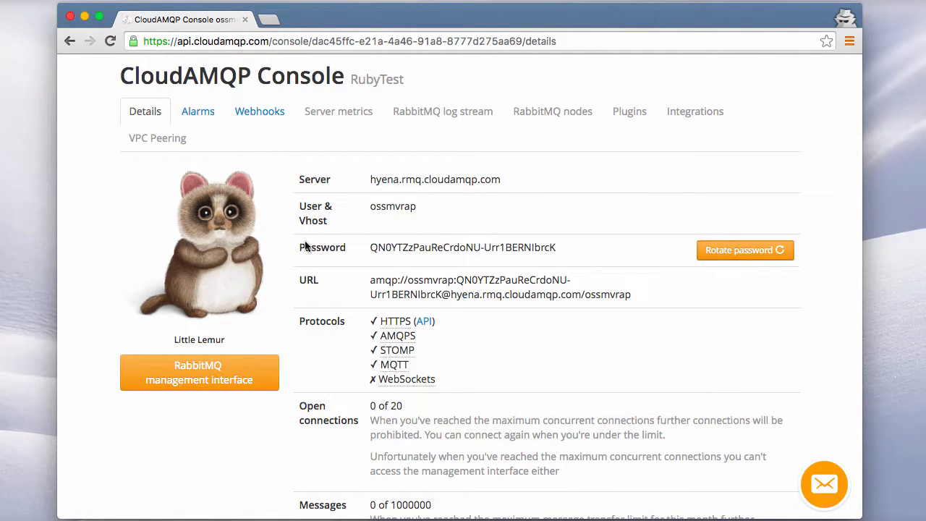
mouse_move(390, 200)
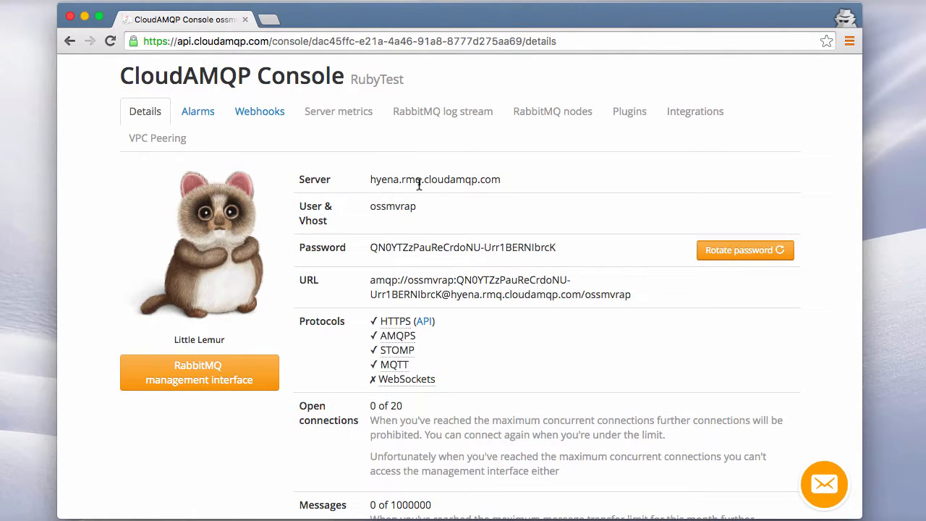
mouse_move(404, 206)
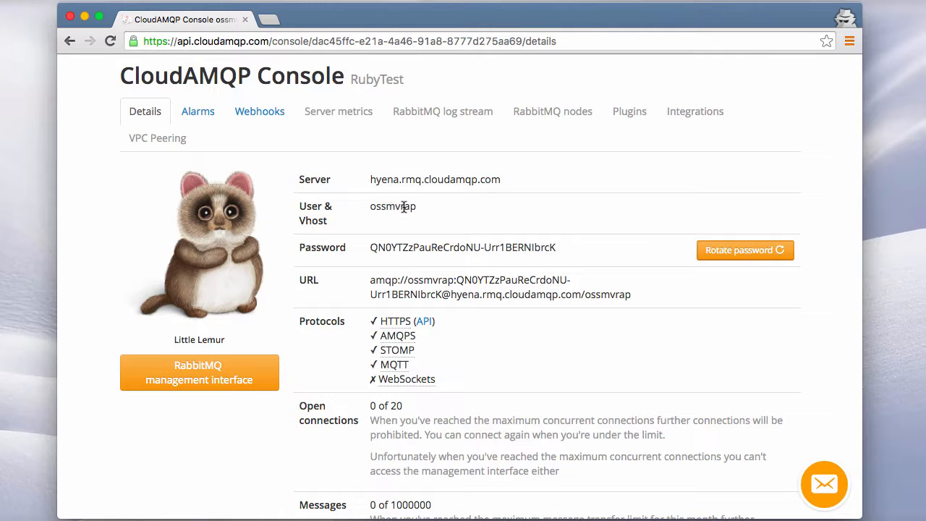
mouse_move(395, 210)
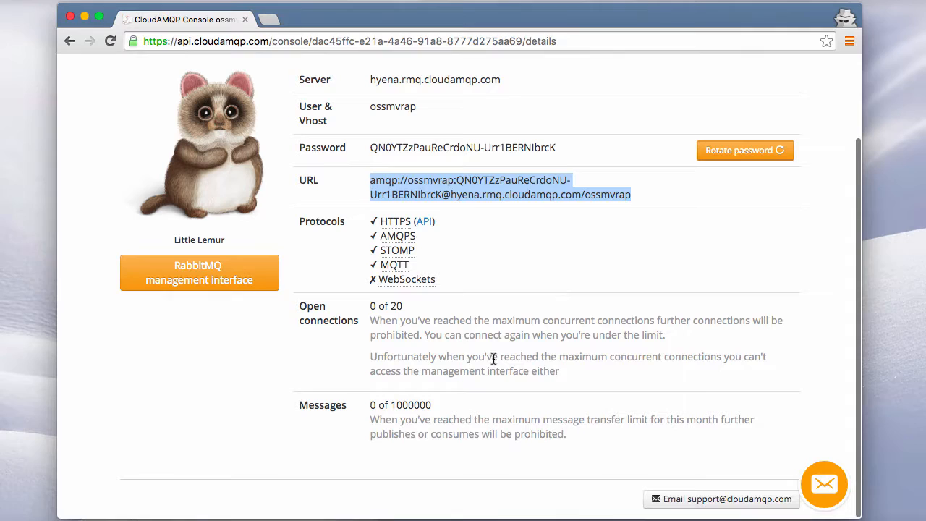
mouse_move(398, 314)
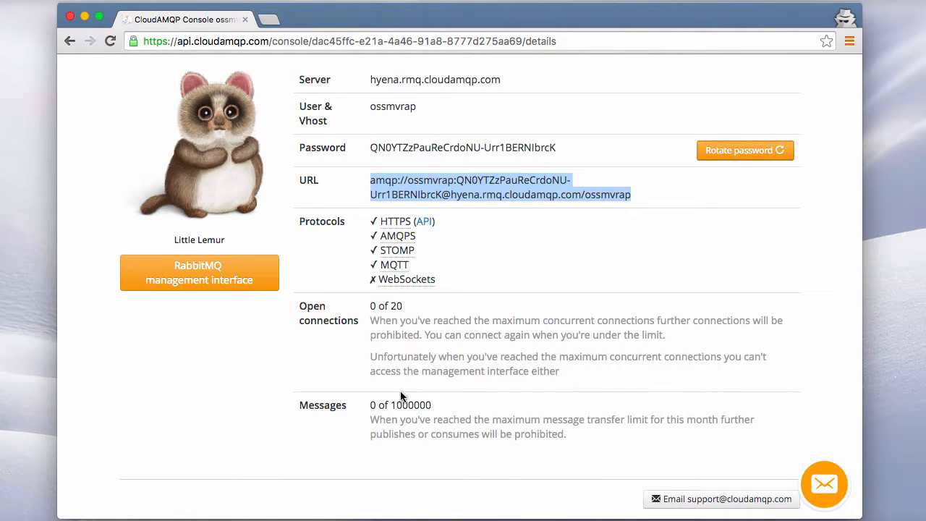
mouse_move(392, 404)
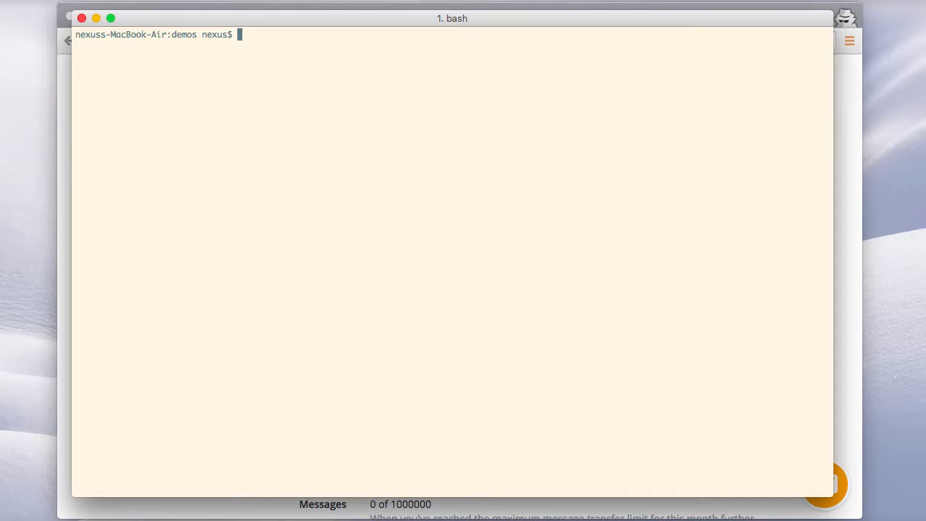
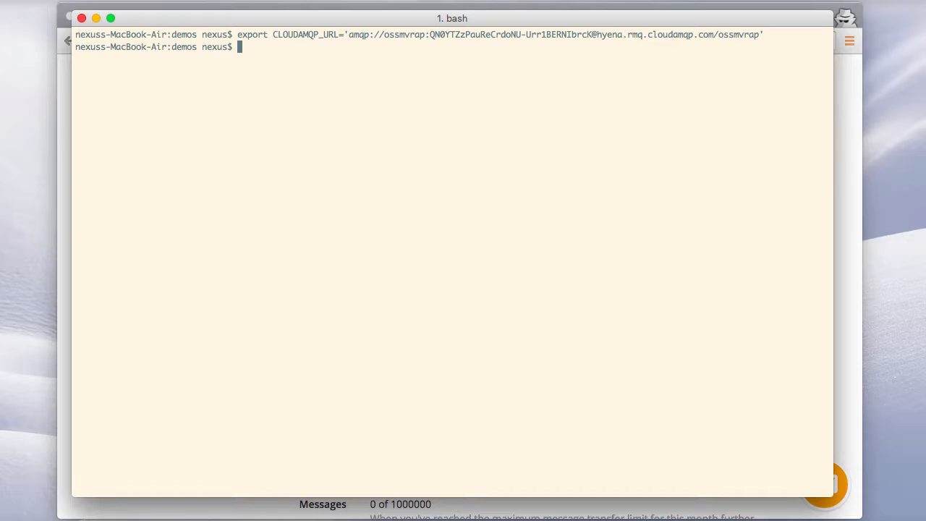
Install the bunny gem with gem install bunny.
type("gem")
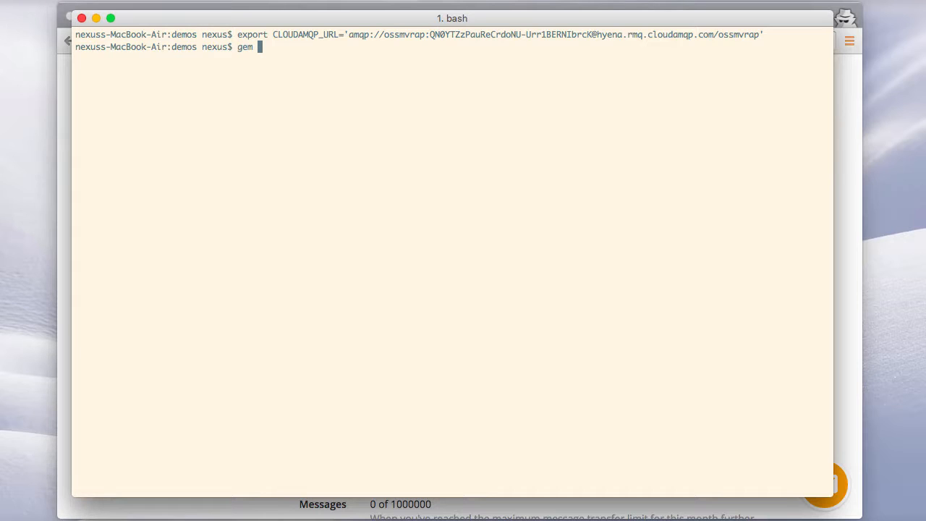
type("i")
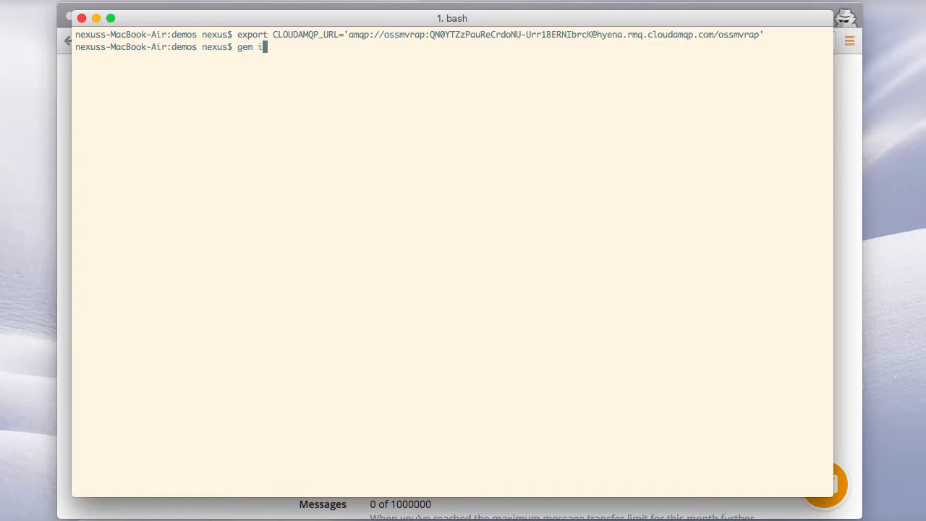
type("nstall")
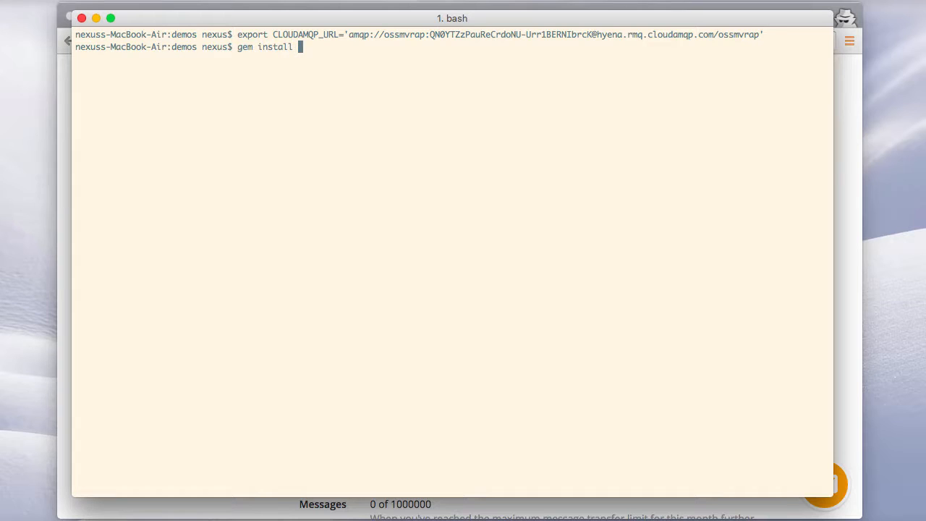
type("bunny")
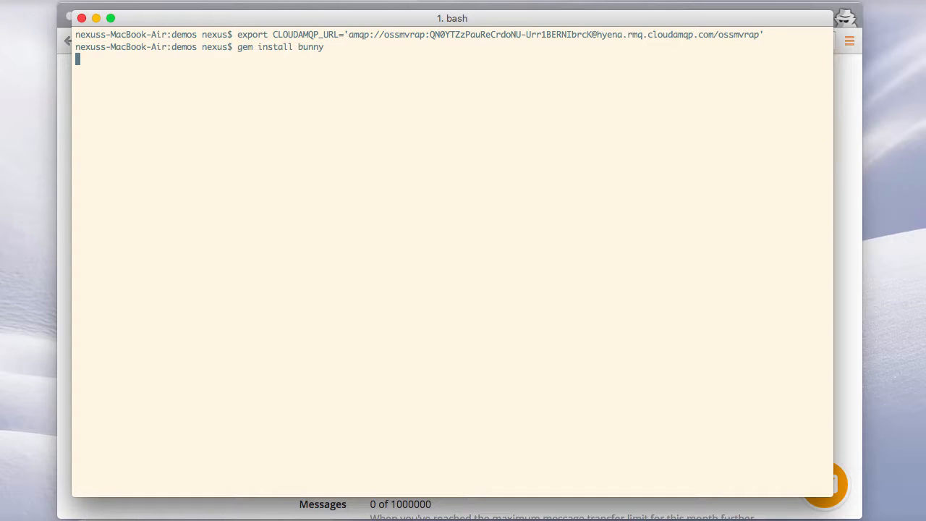
key("Return")
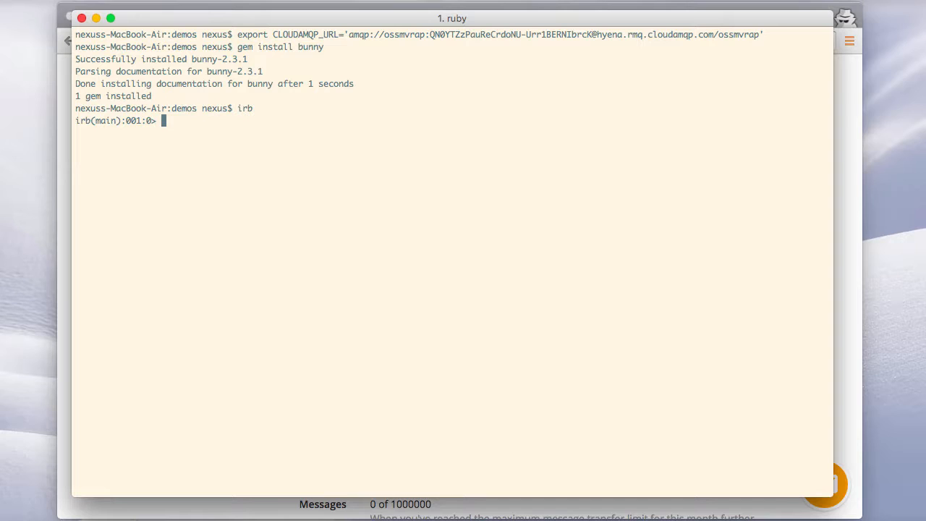
Require bunny, check Bunny::VERSION, create b from ENV['CLOUDAMQP_URL'] and start it.
type("require 'bunny")
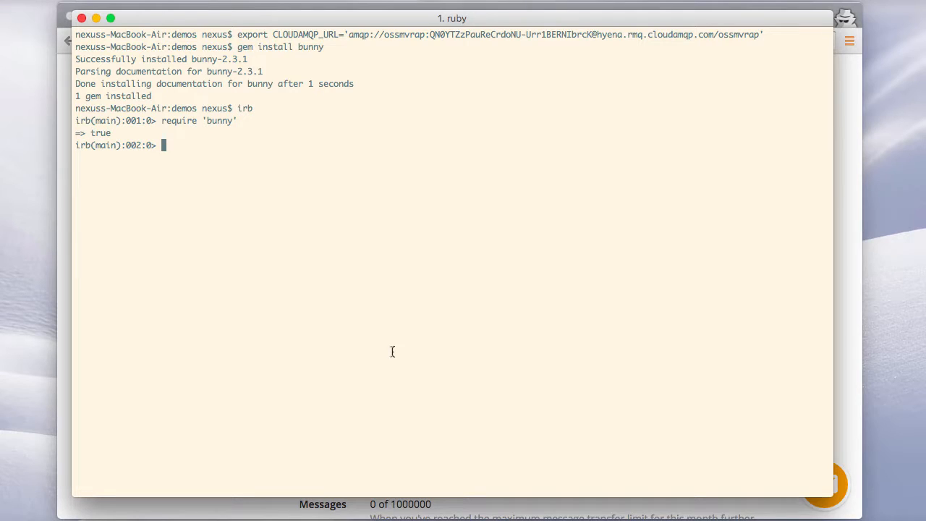
type("Bunny::VERSION")
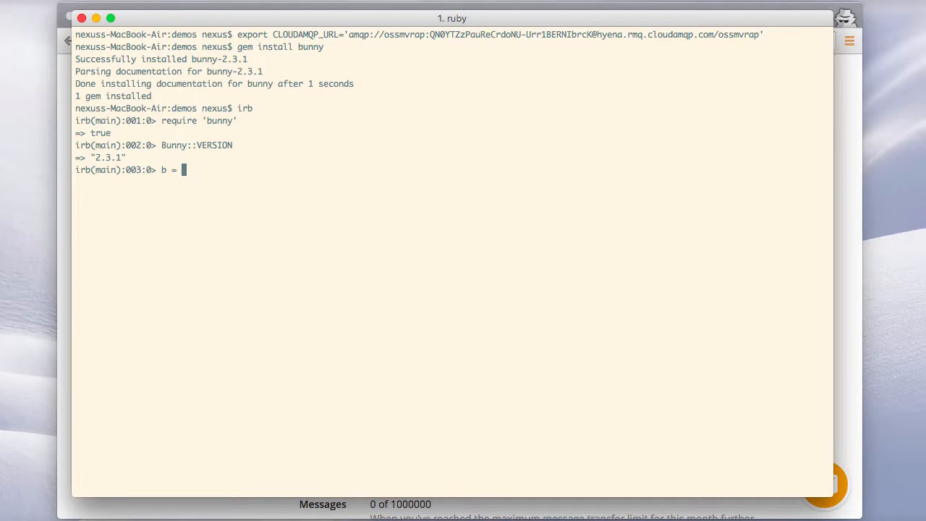
type("B")
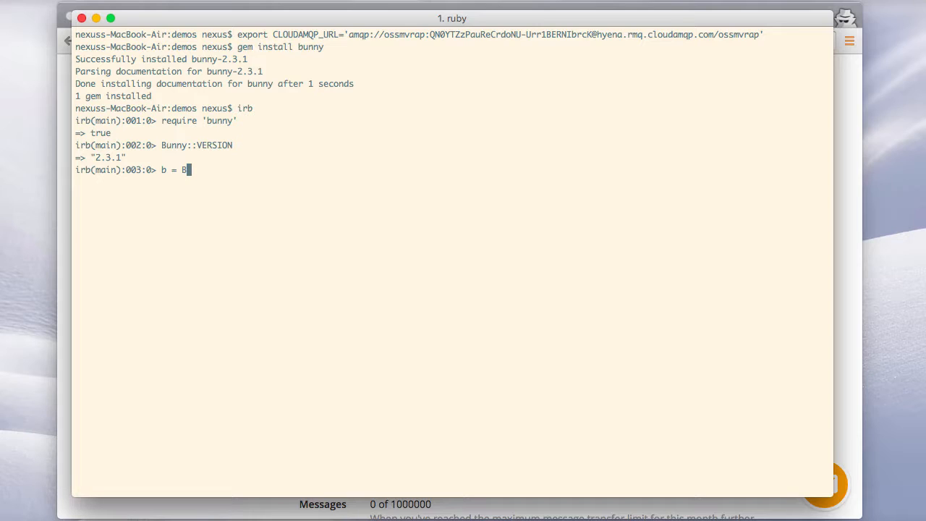
type("unny.new")
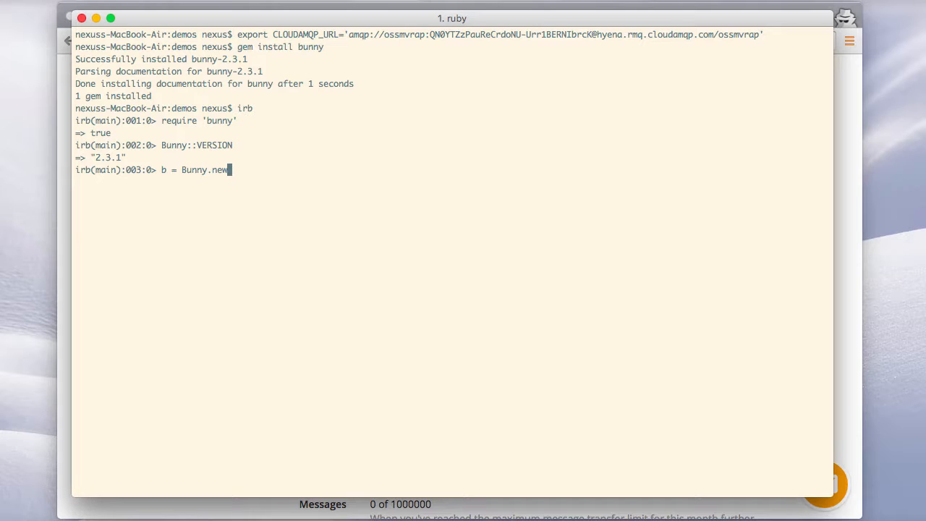
type("ENV[")
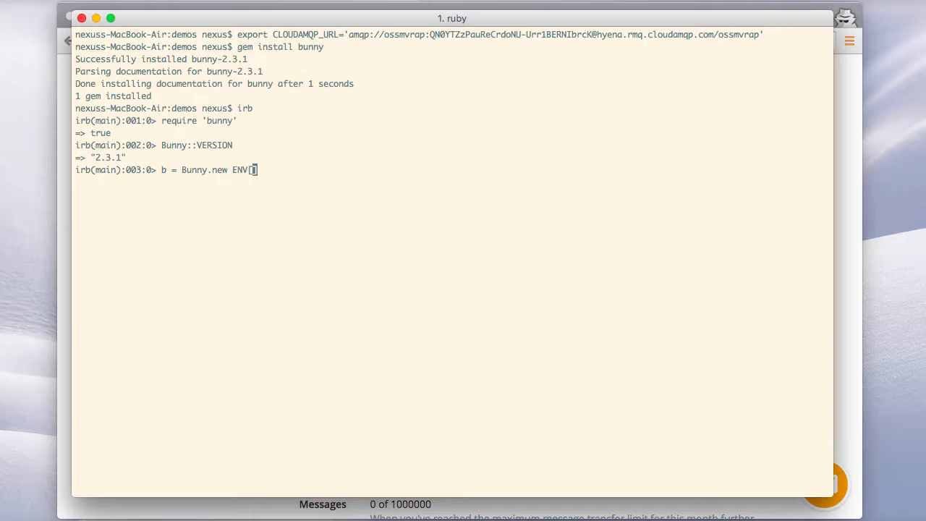
type("'")
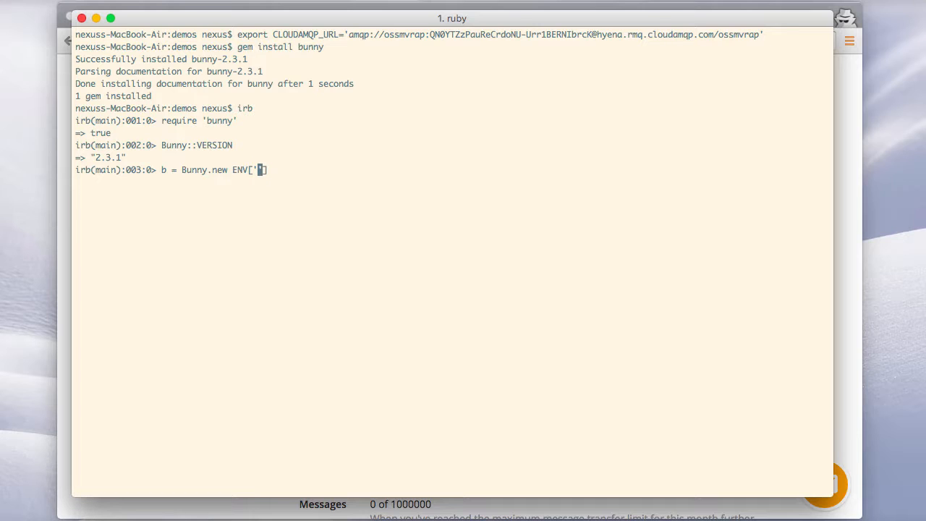
mouse_move(254, 135)
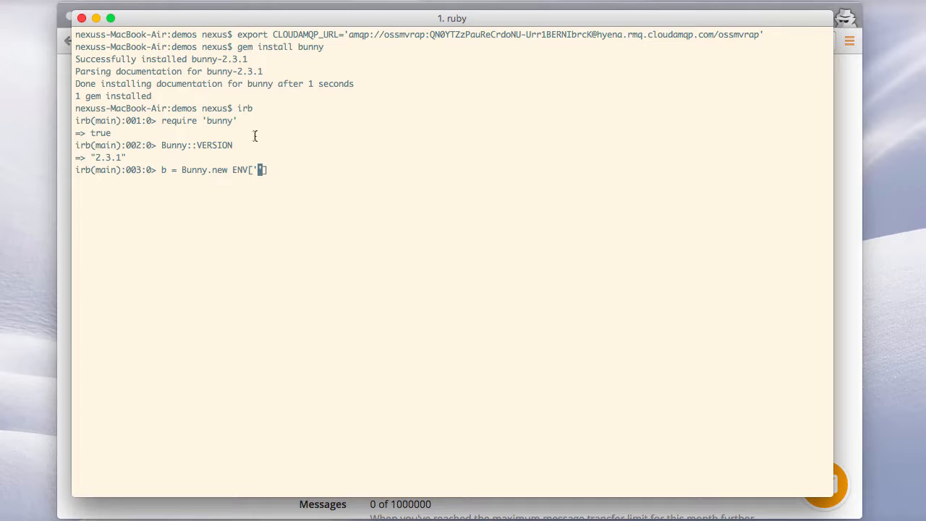
mouse_move(315, 208)
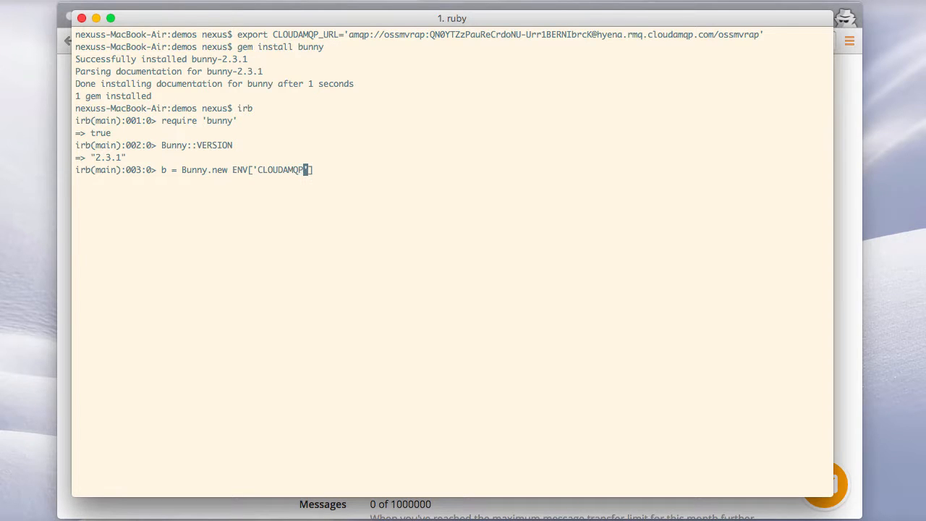
type("_URL")
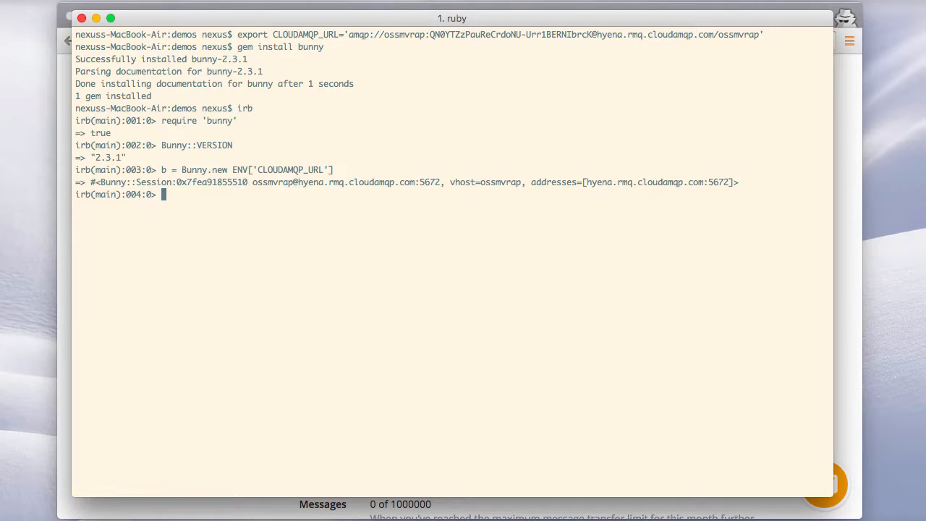
type("b.start")
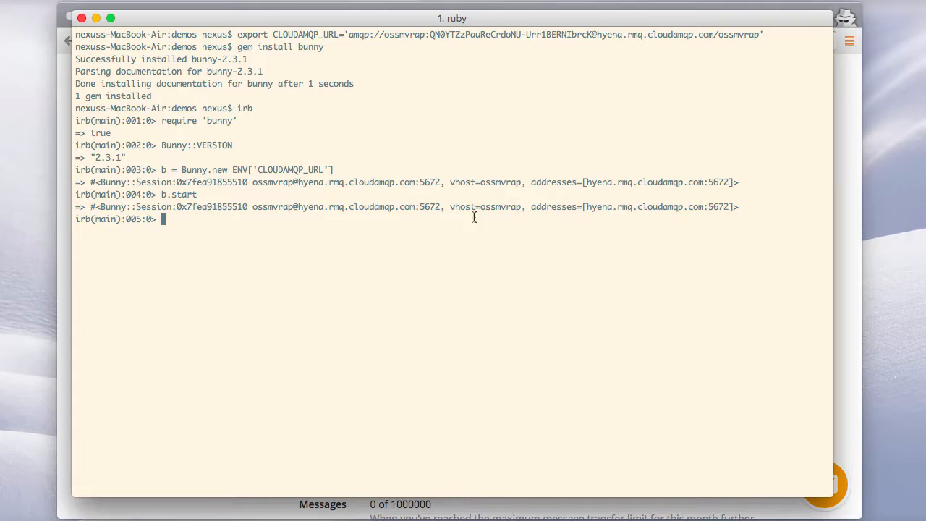
mouse_move(500, 207)
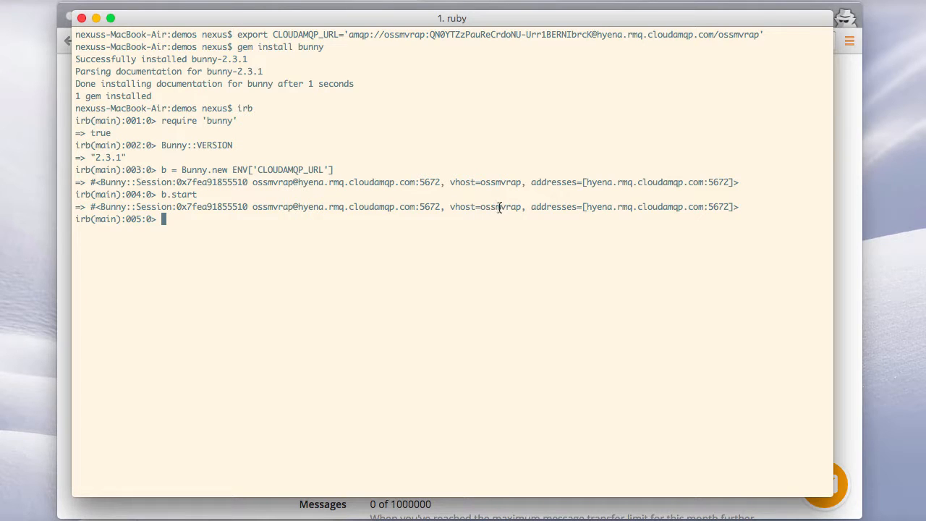
mouse_move(435, 227)
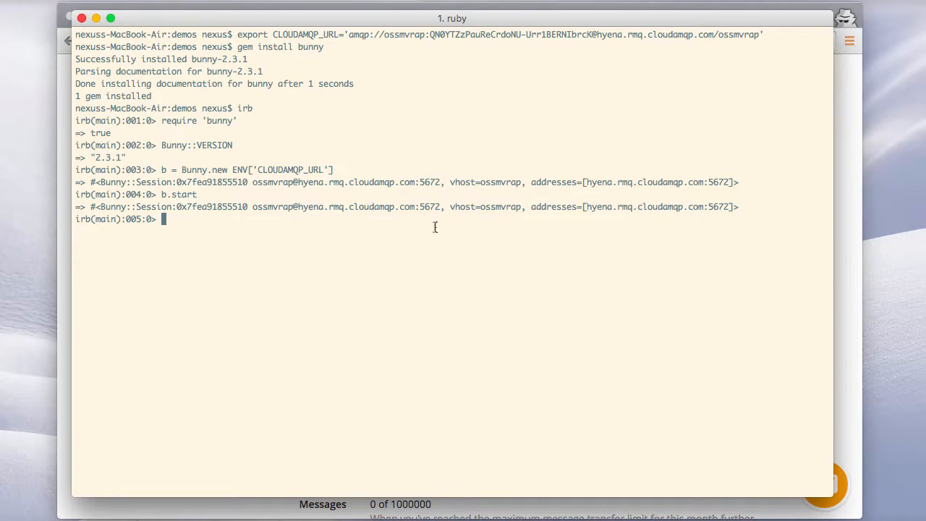
mouse_move(392, 235)
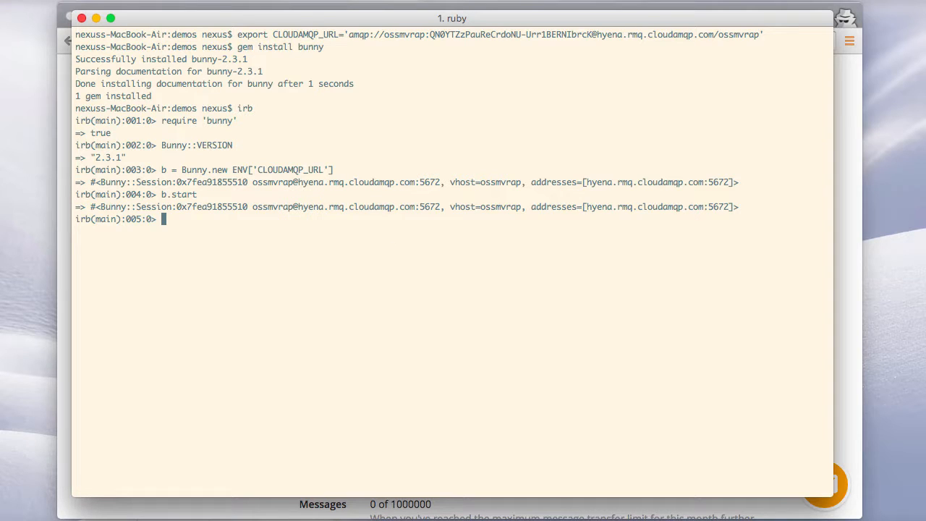
Create a channel with ch = b.create_channel.
type("ch =")
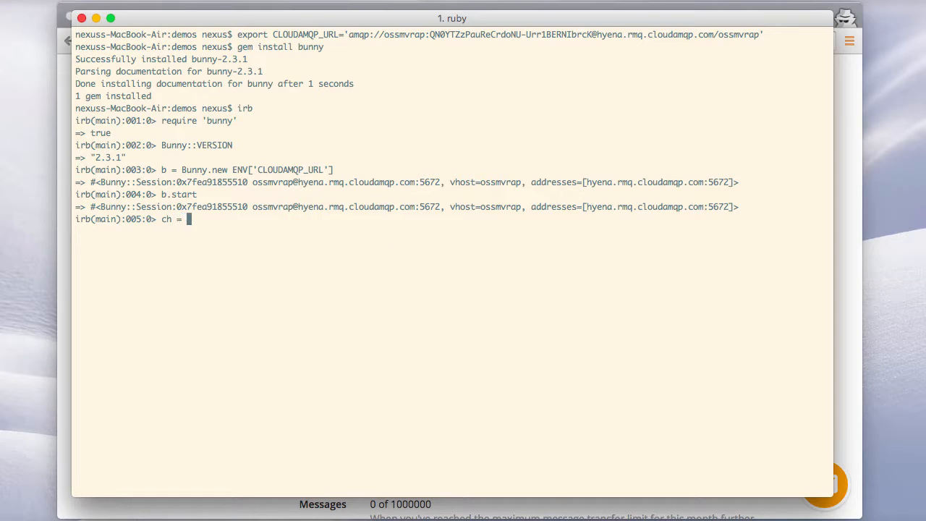
type("b.c")
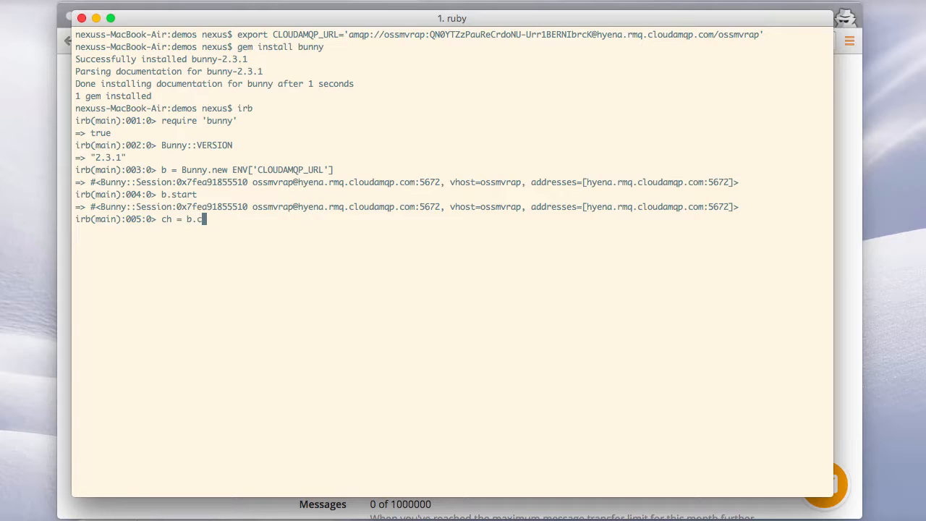
type("reate_channel")
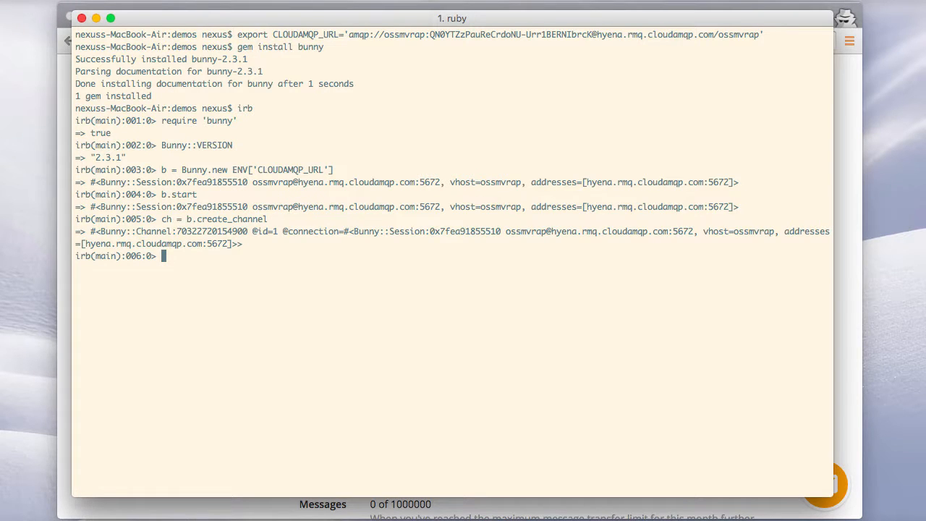
Declare the queue with q = ch.queue("test1").
type("q =")
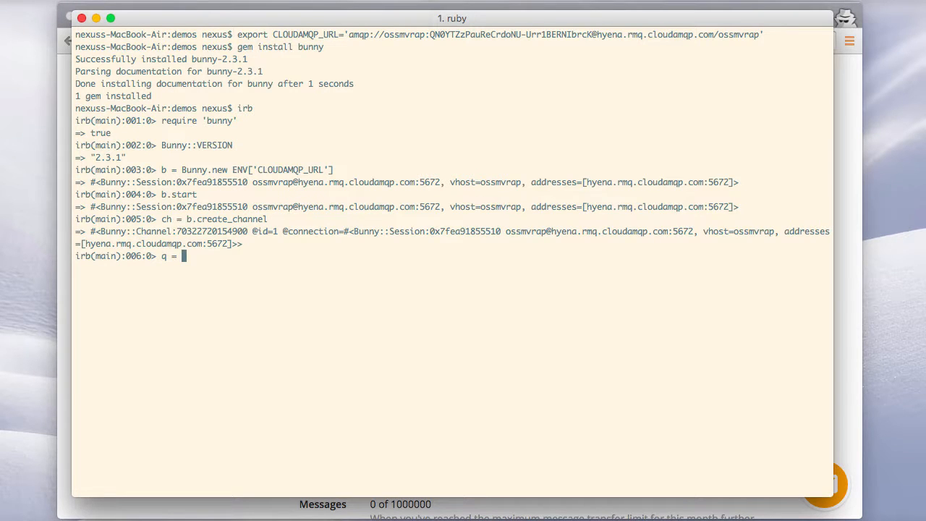
type("ch.queue")
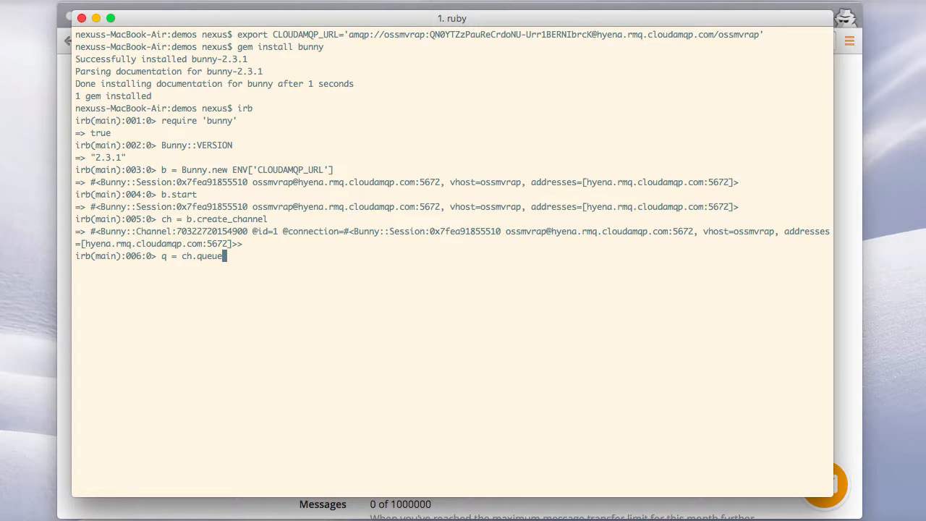
type("(\"\")")
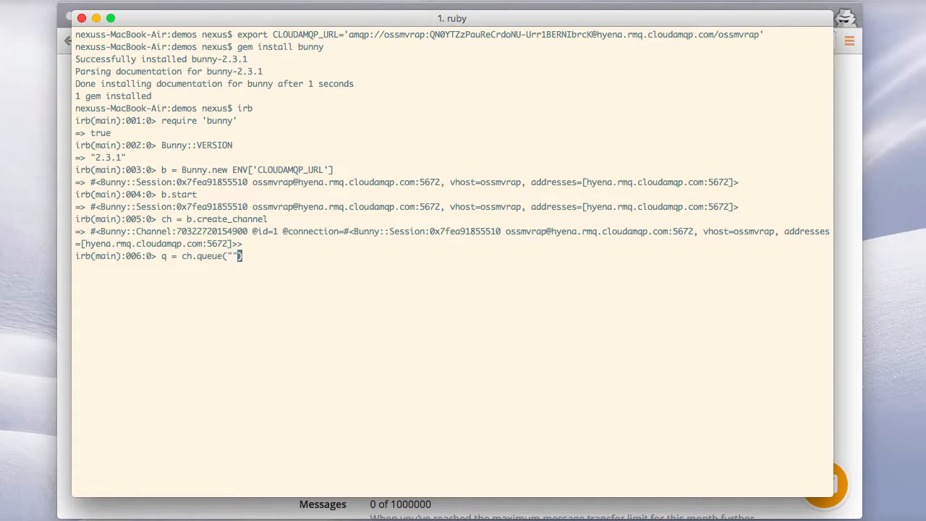
type("test1")
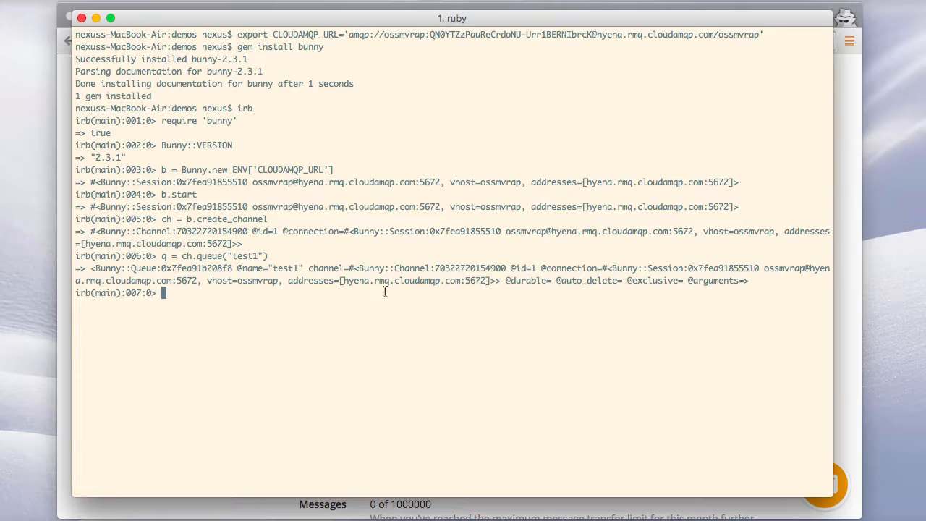
mouse_move(284, 304)
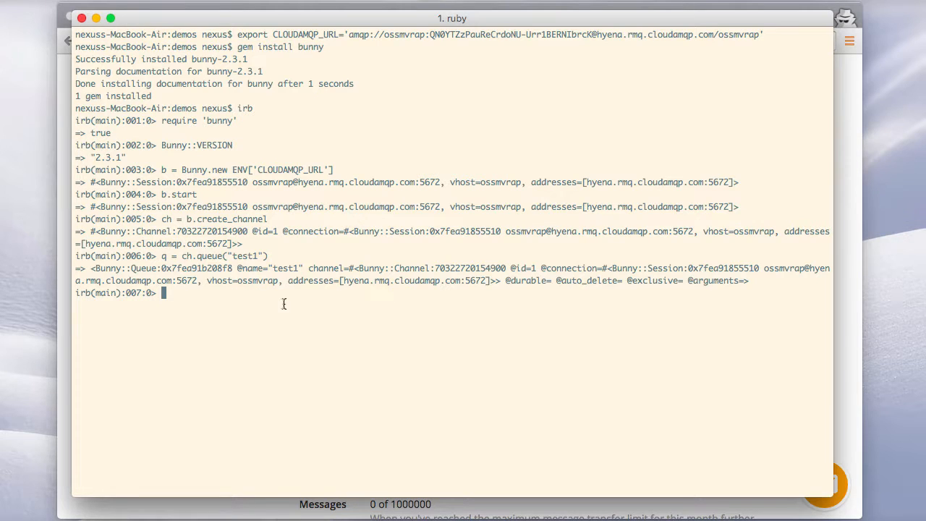
mouse_move(319, 452)
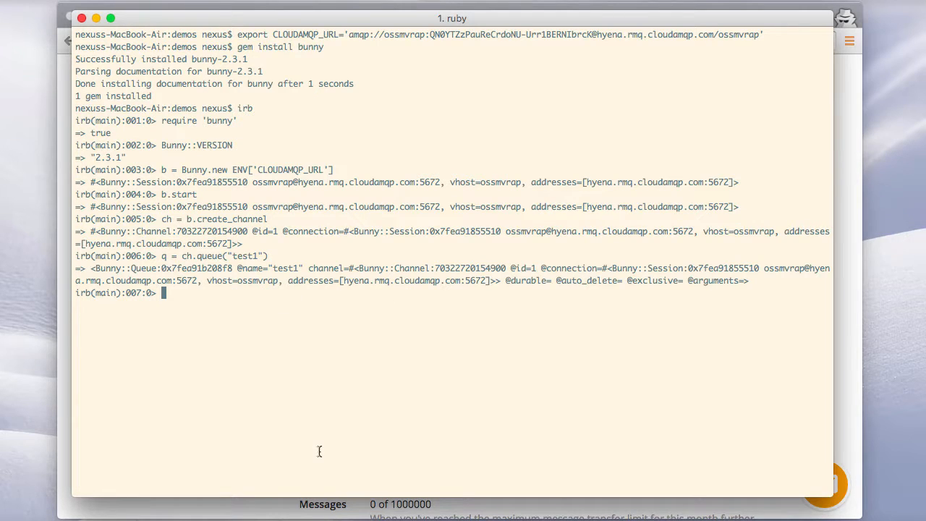
Assign the default exchange with e = ch.exchange("").
type("e =")
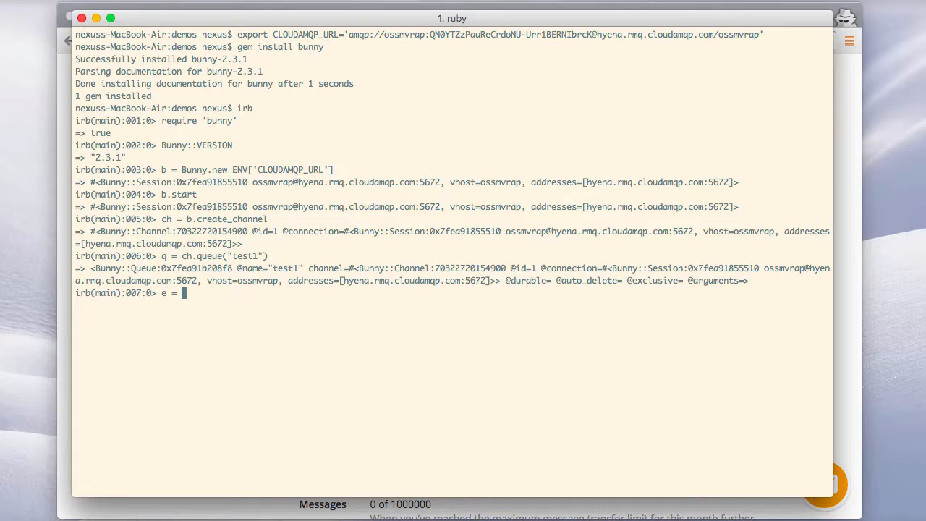
type("ch.e")
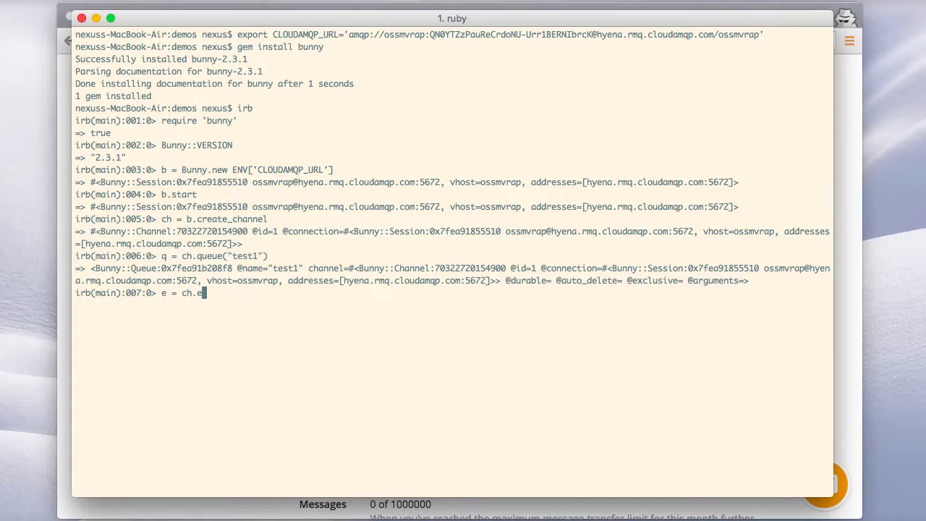
type("x")
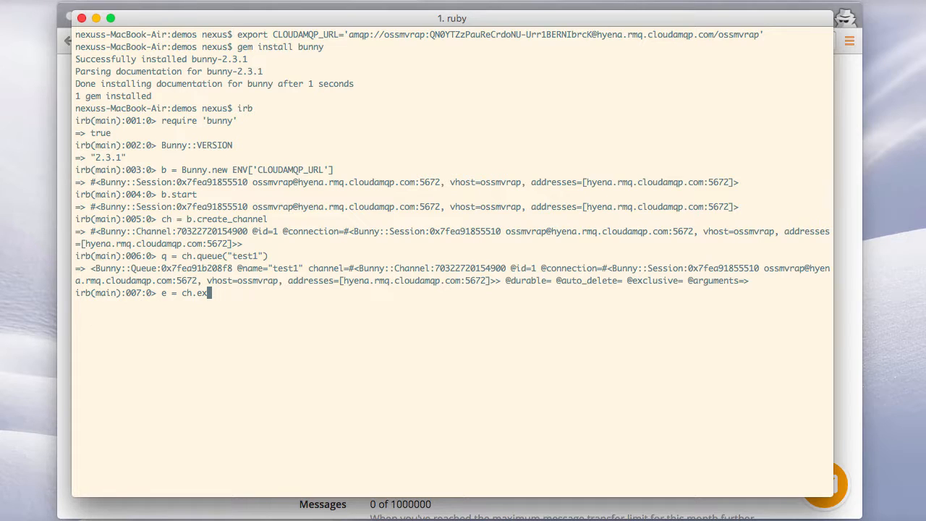
type("change()")
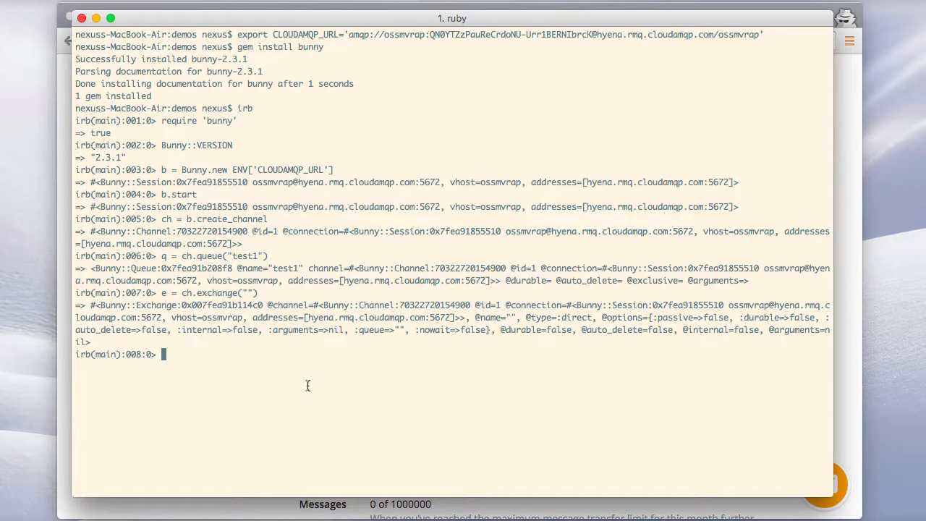
Type e.publish("Hello, viewers!", :key => …) with a routing key argument.
type("e.pub")
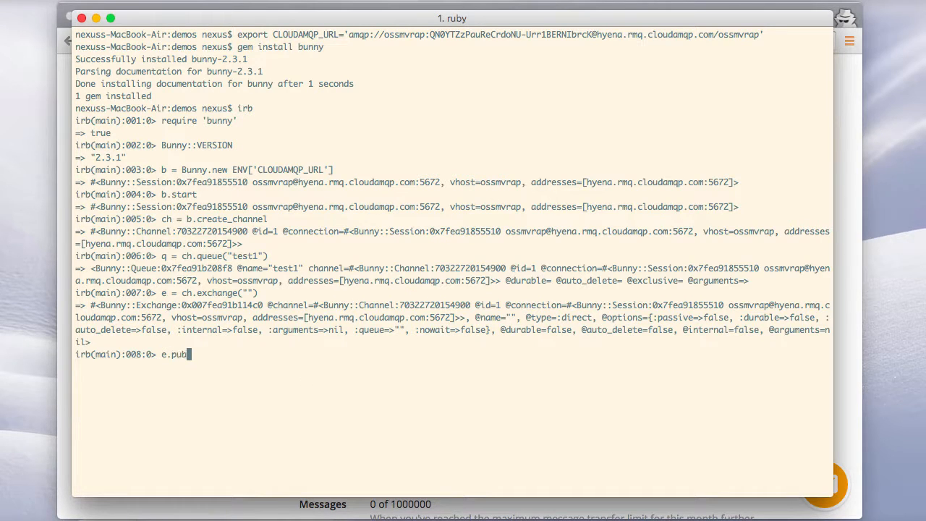
type("lish")
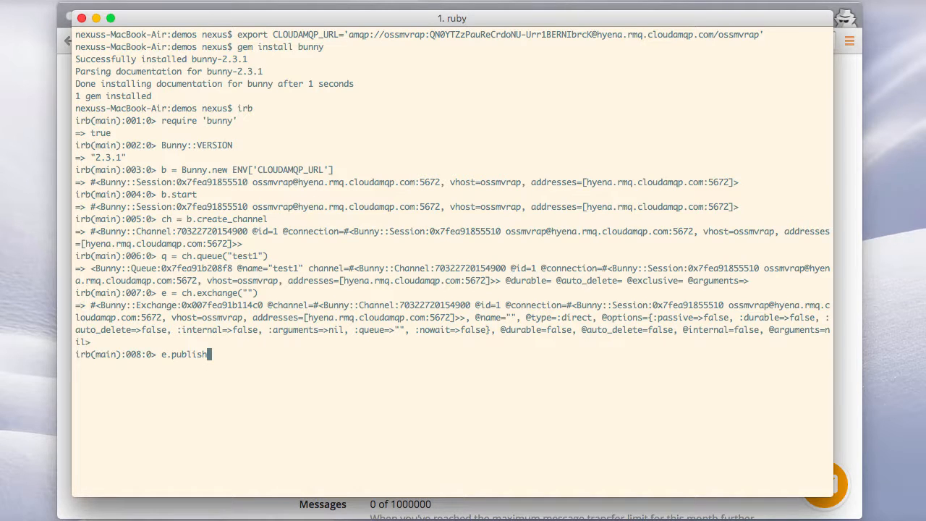
type("(\"")
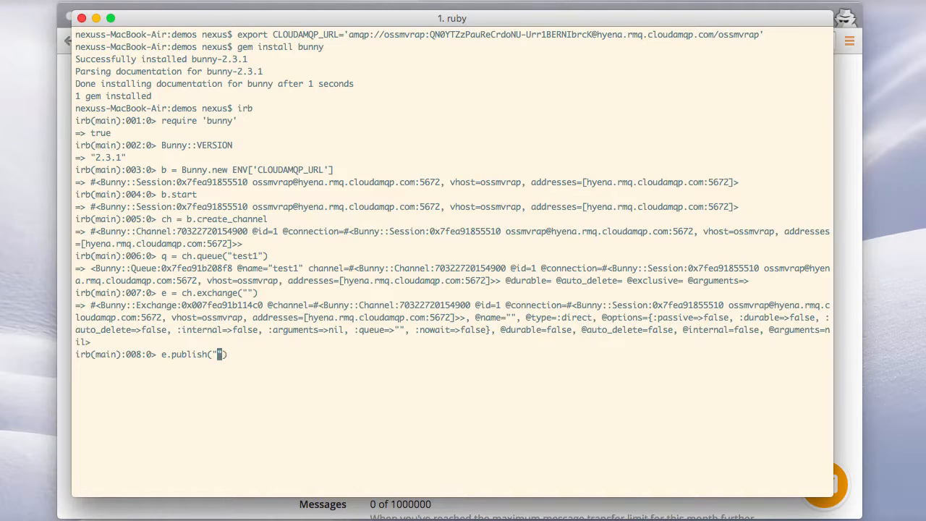
type("Hello, w")
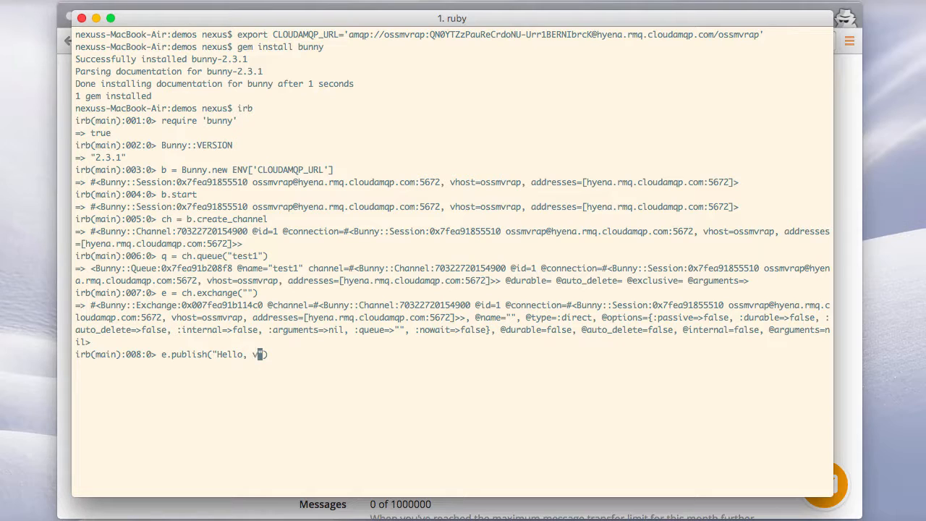
type("iewers")
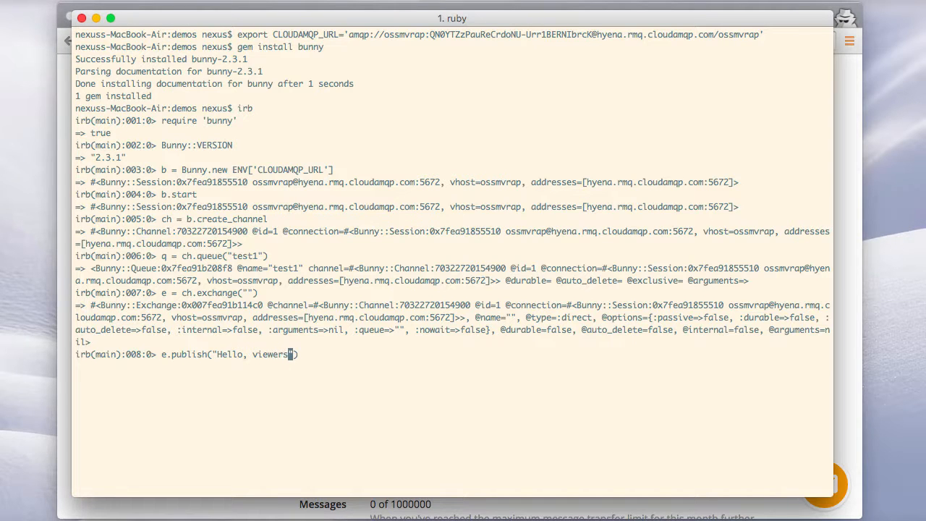
type("!,")
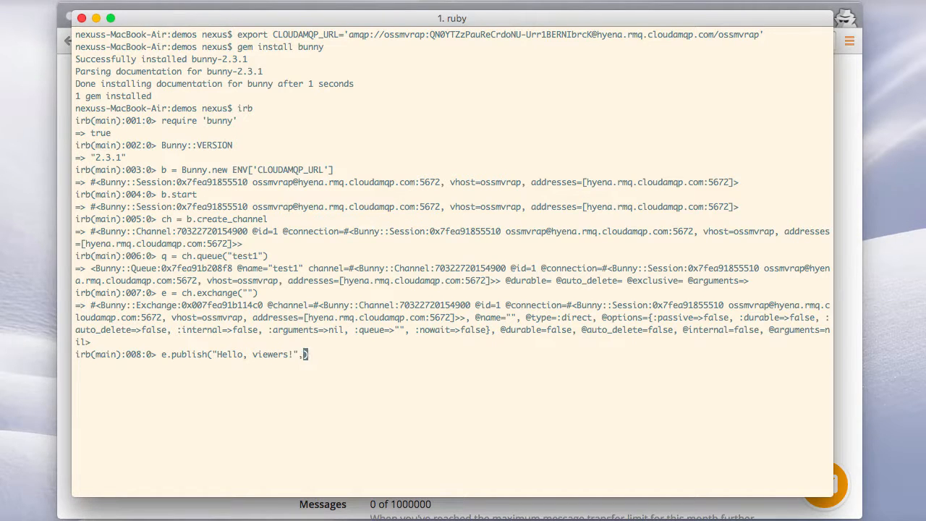
type("\"key")
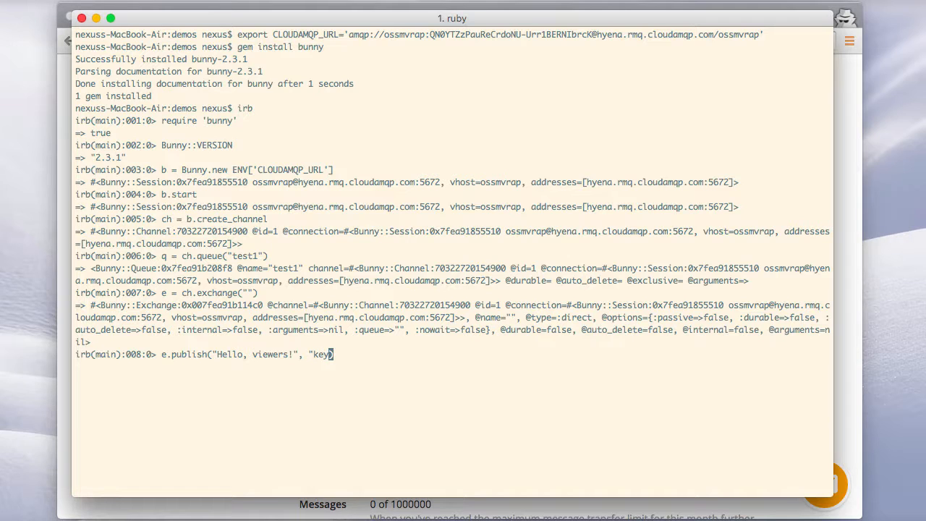
type(":key")
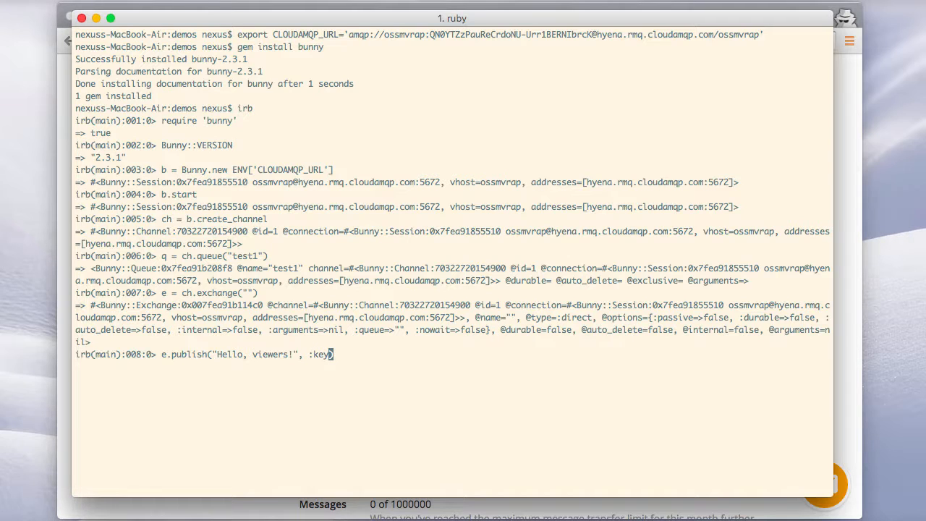
type("=")
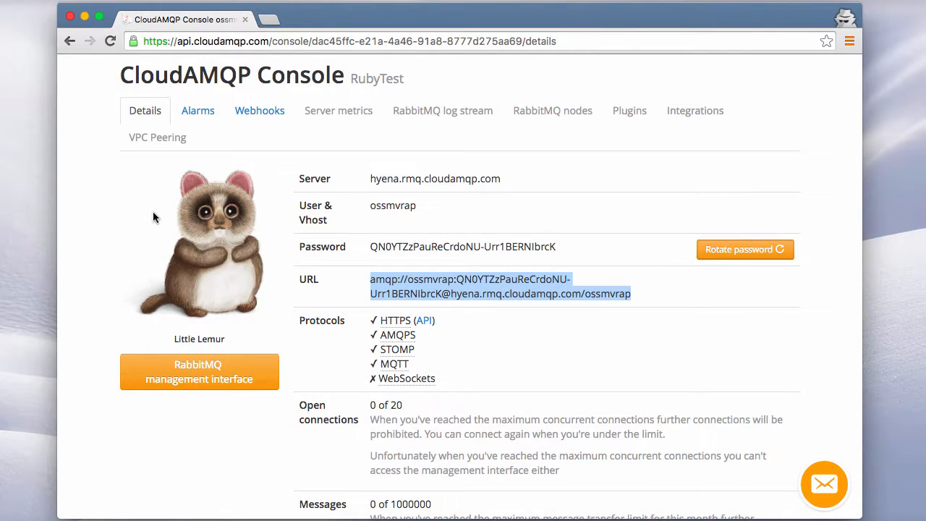
Open the RubyTest Overview page showing one ready message, one connection, channel and queue.
left_click(199, 372)
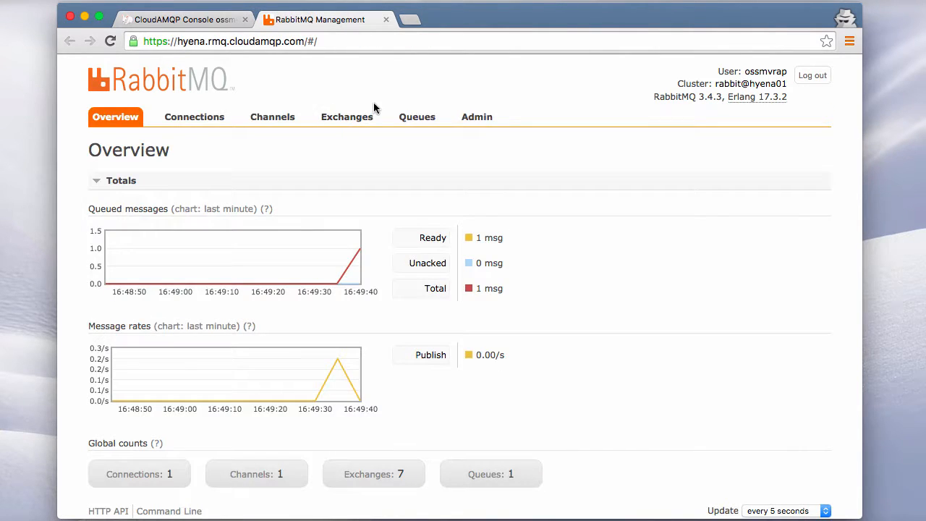
mouse_move(397, 166)
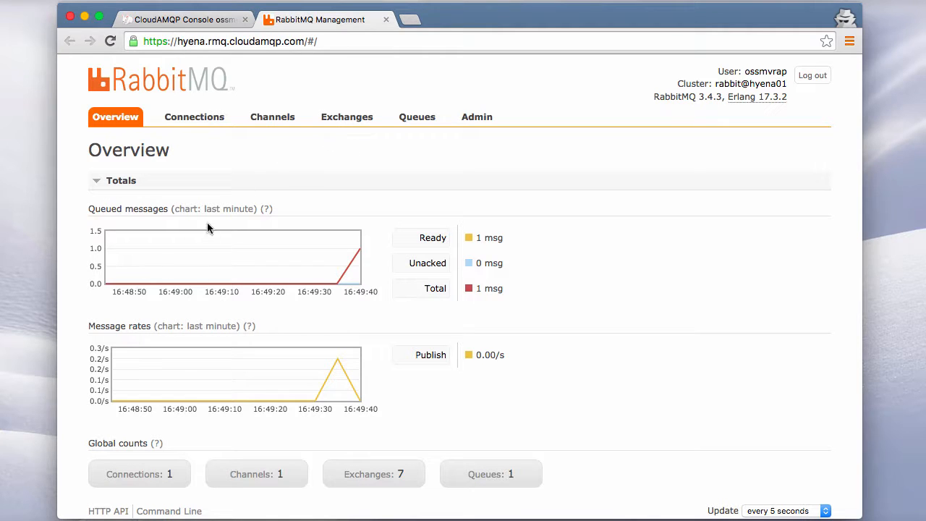
mouse_move(357, 259)
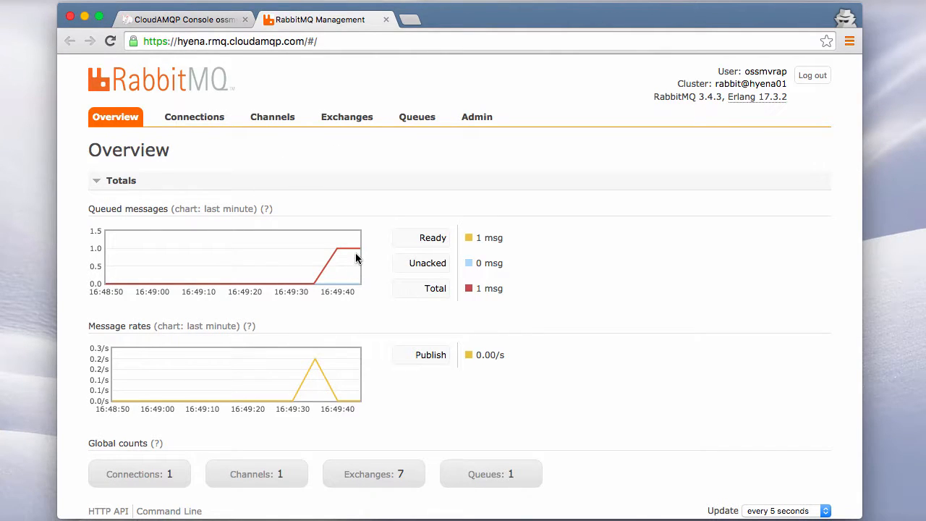
mouse_move(346, 397)
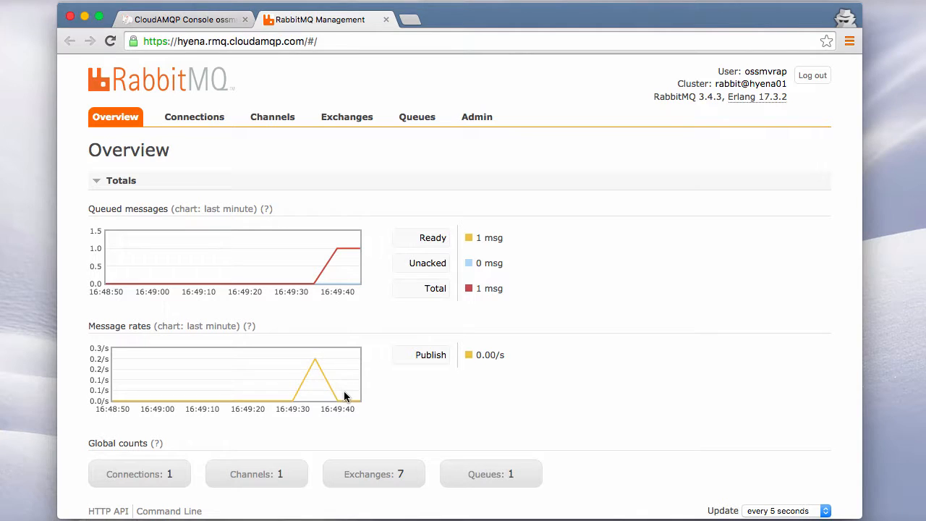
mouse_move(363, 136)
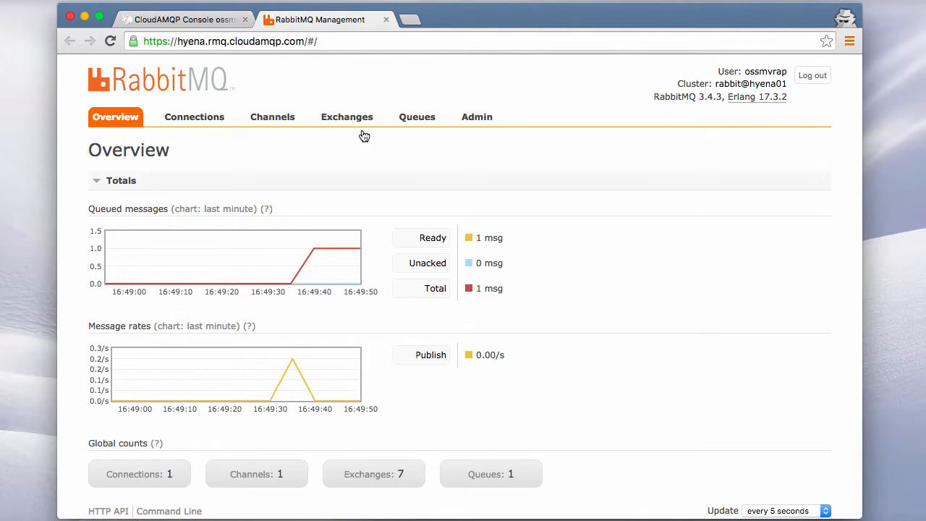
mouse_move(381, 96)
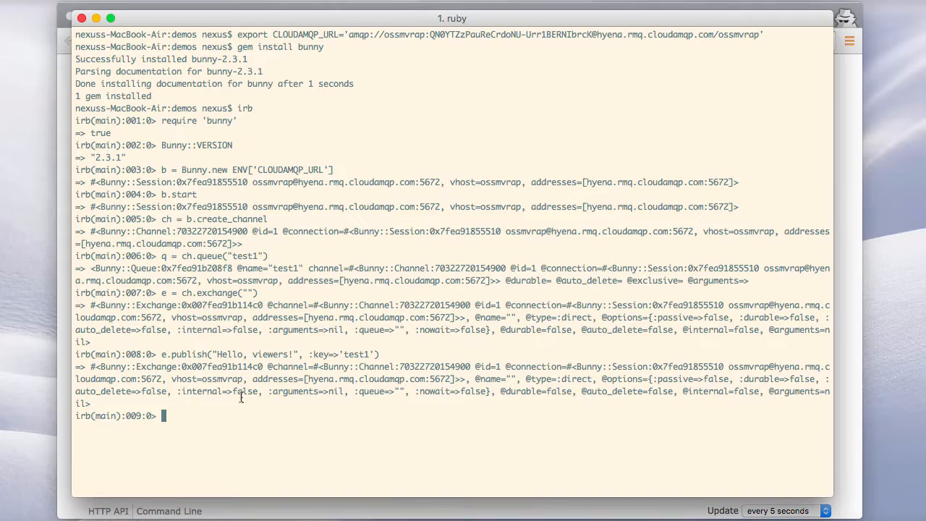
Pop the message from test1 with q.pop and print its headers and 'Hello, viewers!' body.
type("delivery")
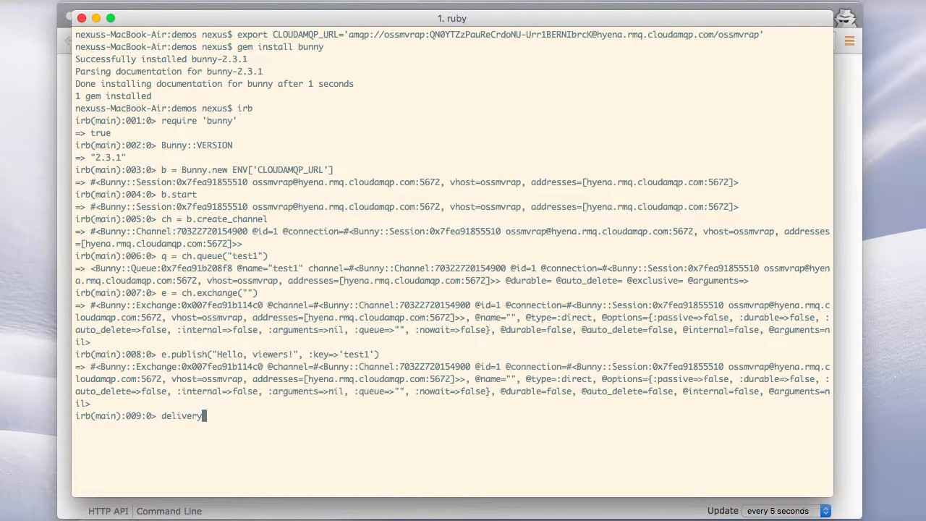
type(", headers,")
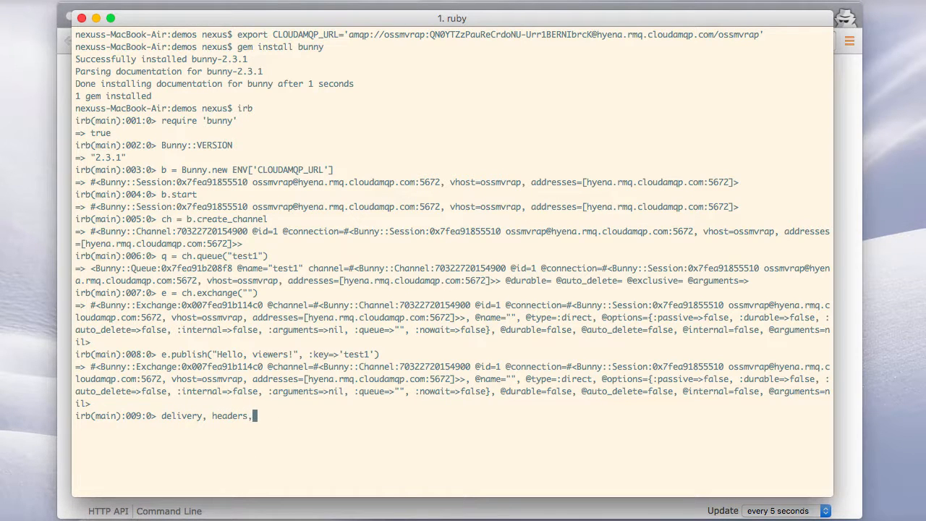
type("msg =")
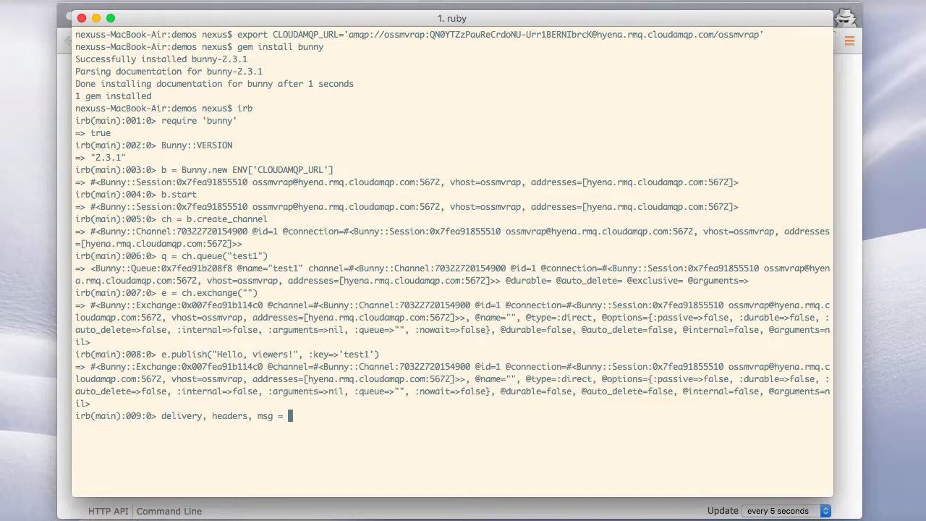
type("q.pop")
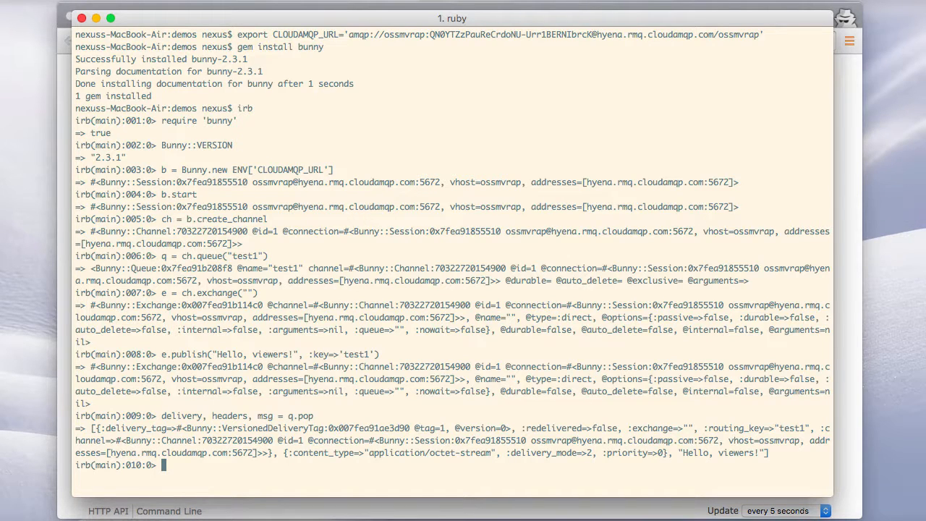
type("headers")
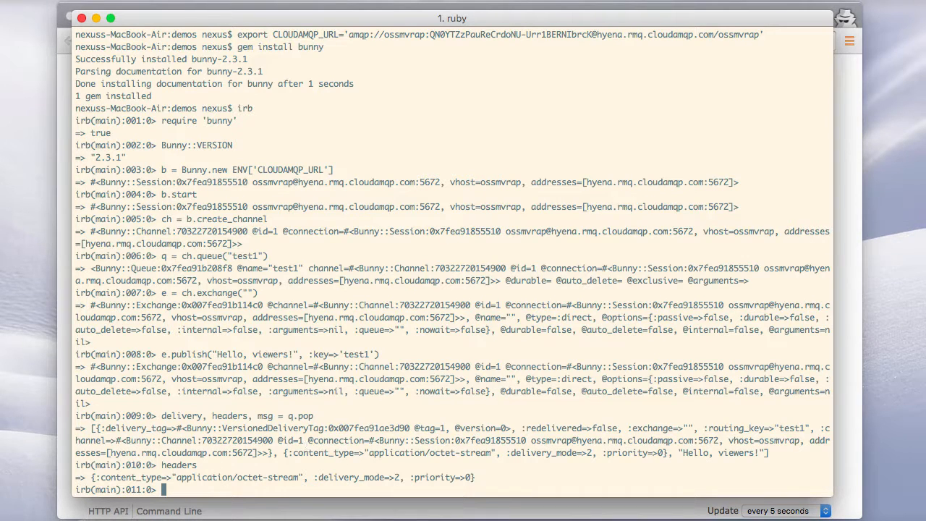
type("msg")
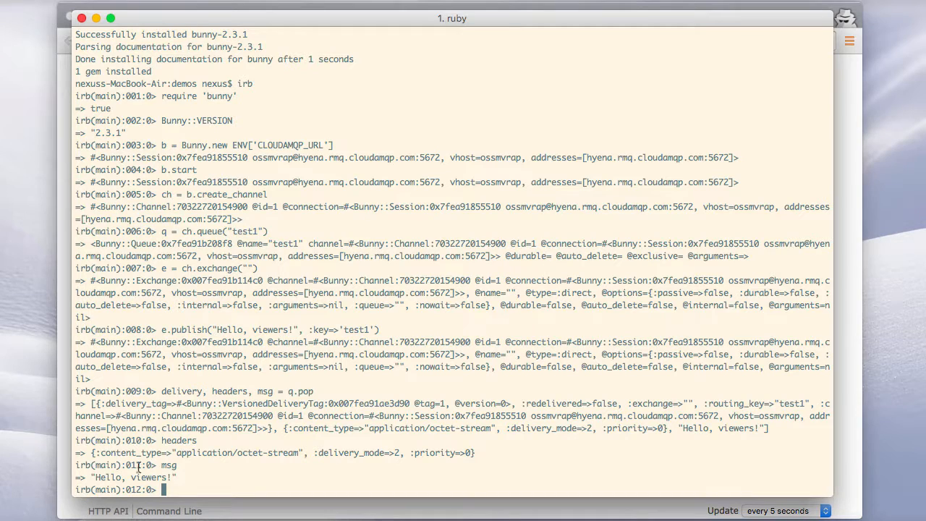
mouse_move(165, 473)
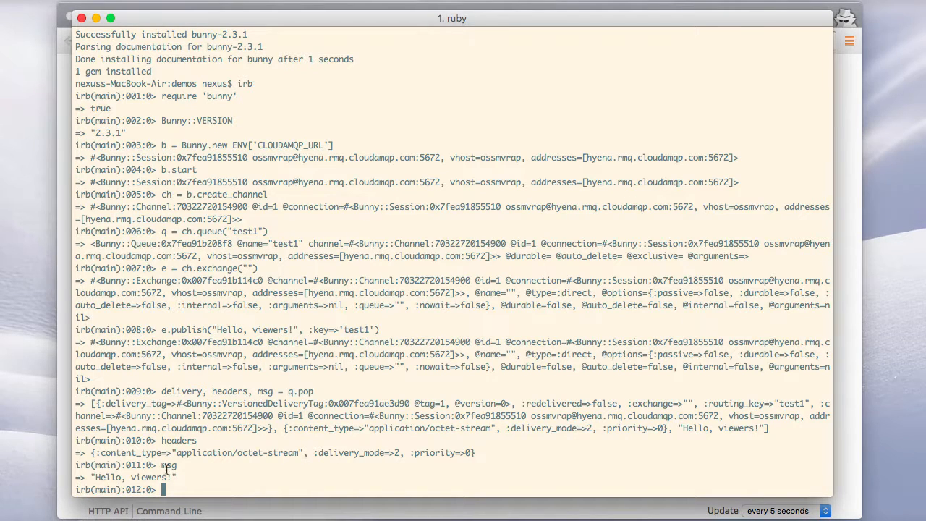
mouse_move(165, 478)
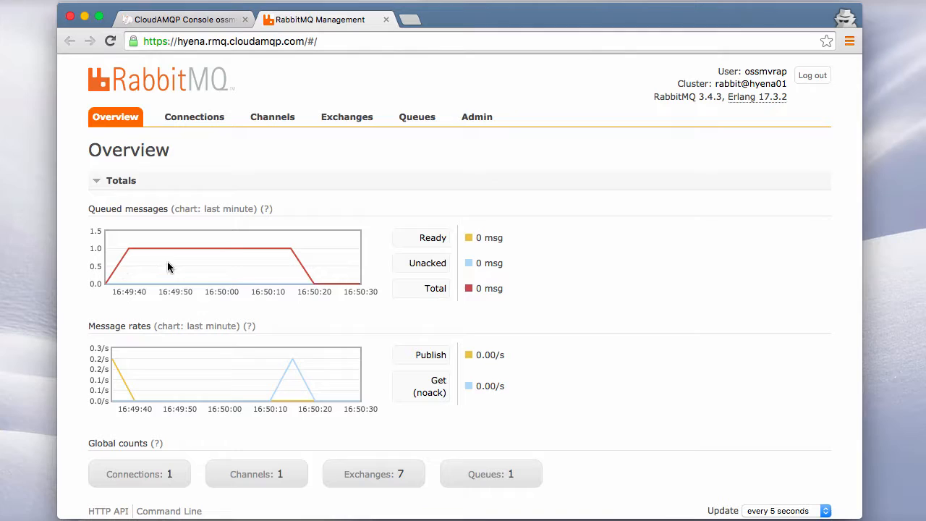
mouse_move(170, 248)
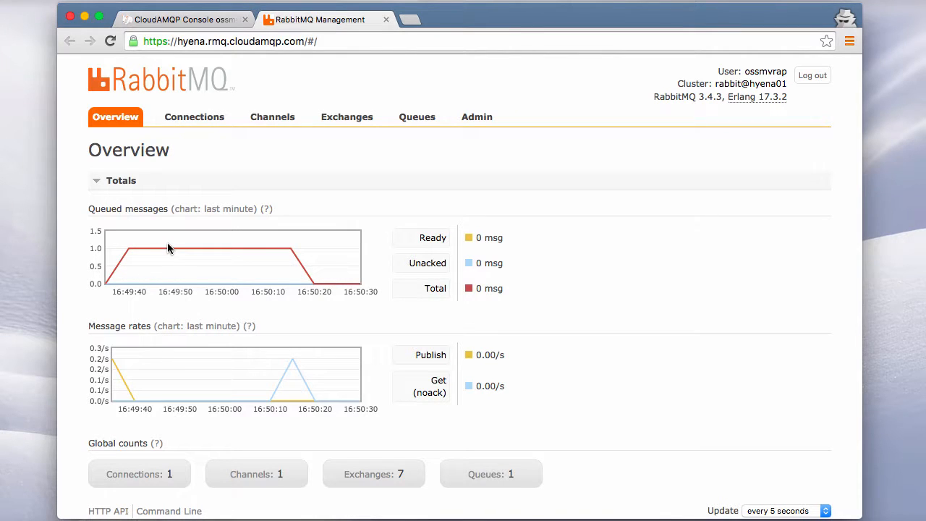
mouse_move(317, 286)
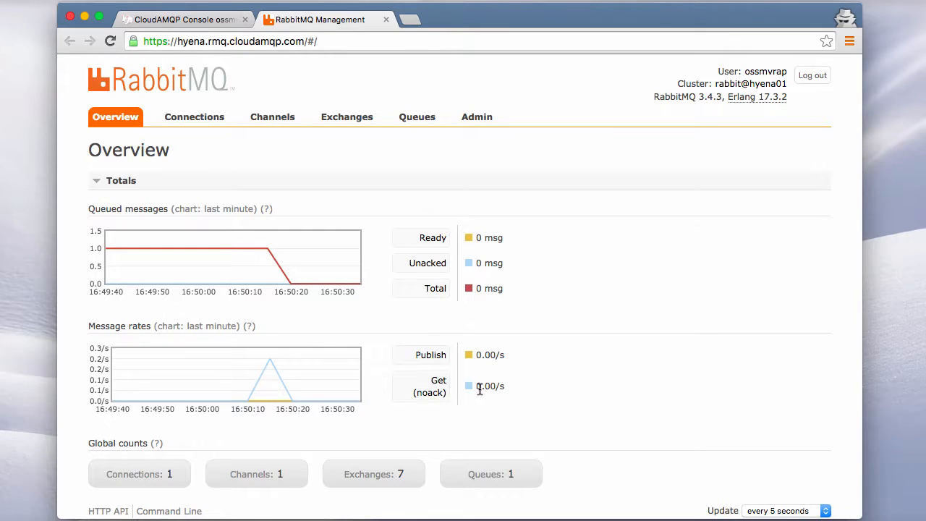
mouse_move(335, 390)
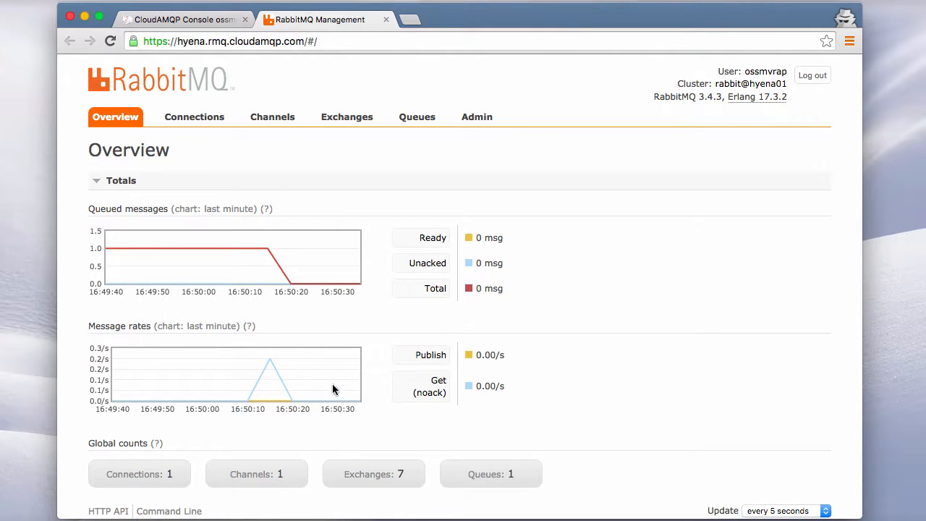
mouse_move(614, 307)
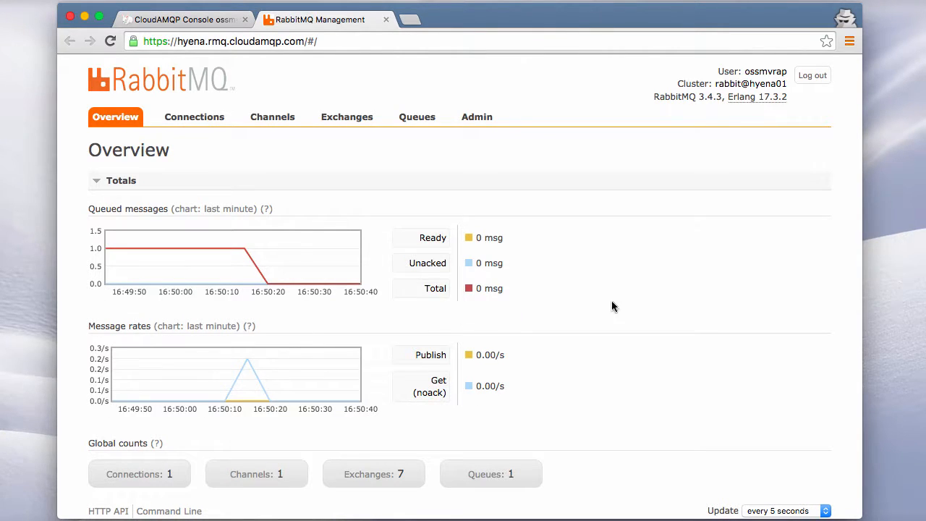
Check the Overview shows 0 queued messages after the pop, then go to Queues.
left_click(491, 474)
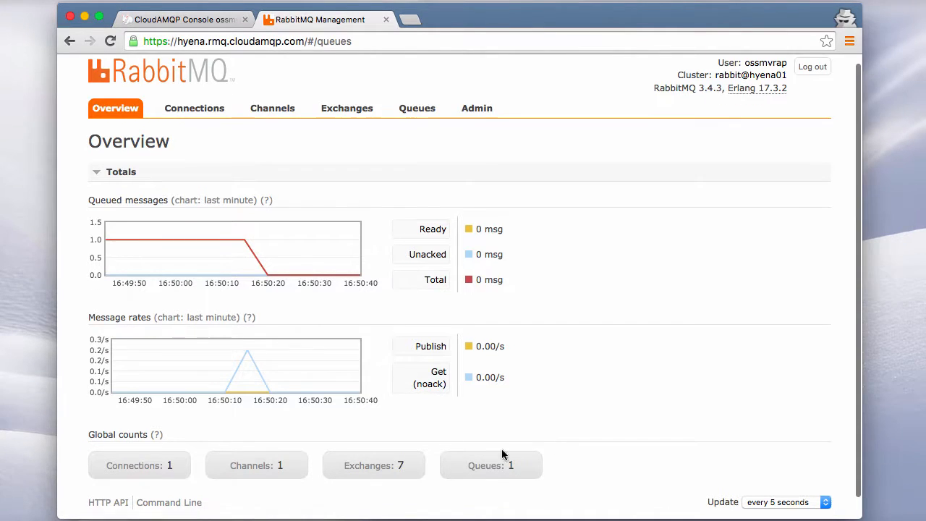
Confirm test1 is empty, review Connections and Channels, and finish on the seven-exchange list.
left_click(417, 108)
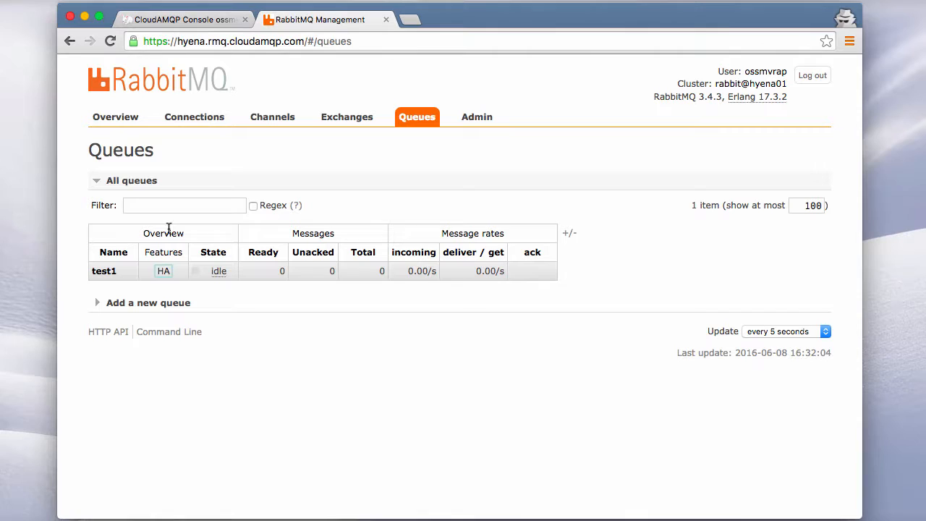
mouse_move(286, 117)
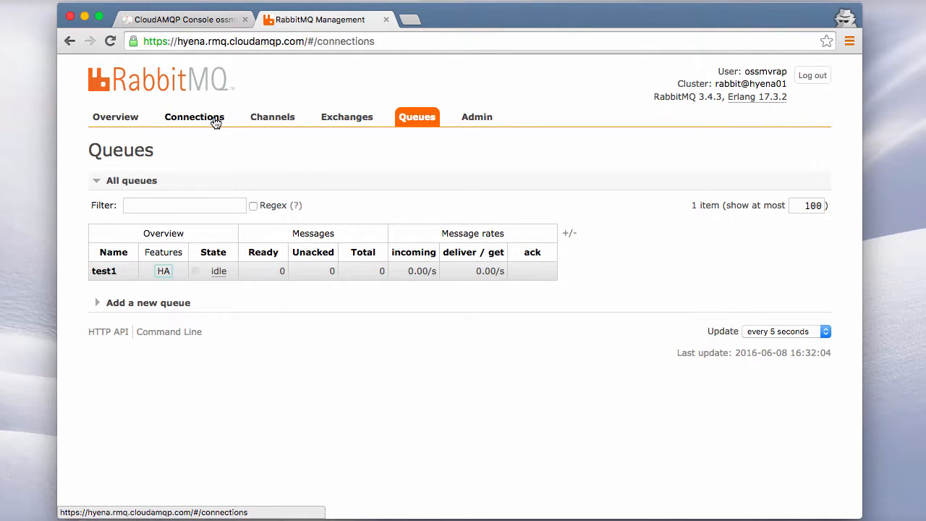
left_click(194, 116)
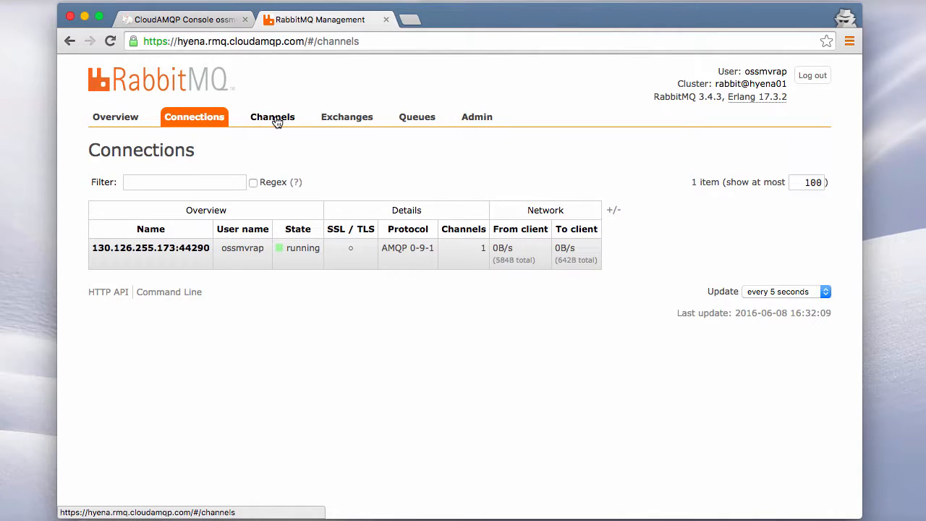
left_click(272, 117)
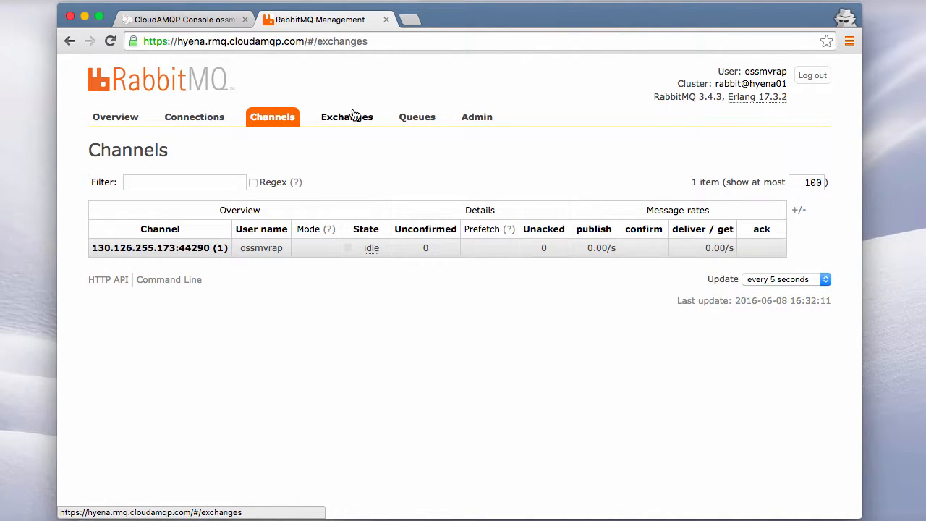
mouse_move(350, 122)
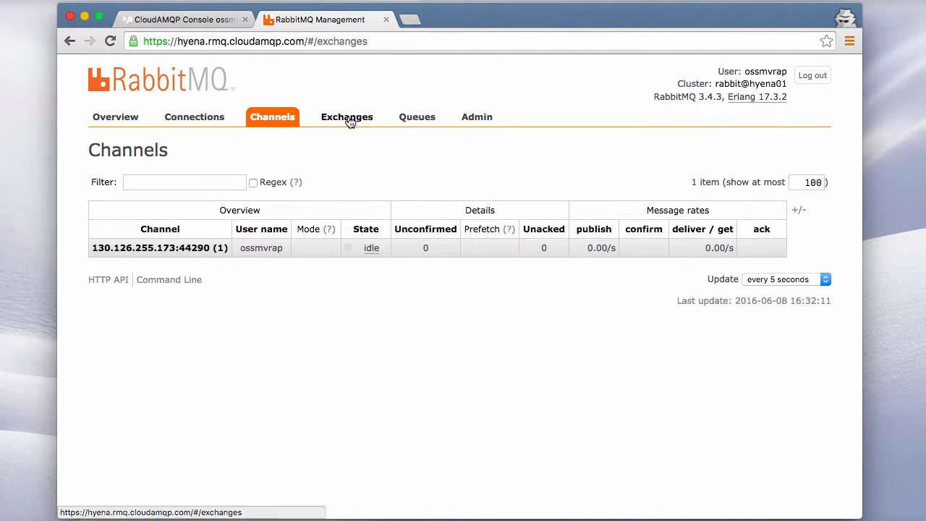
mouse_move(368, 152)
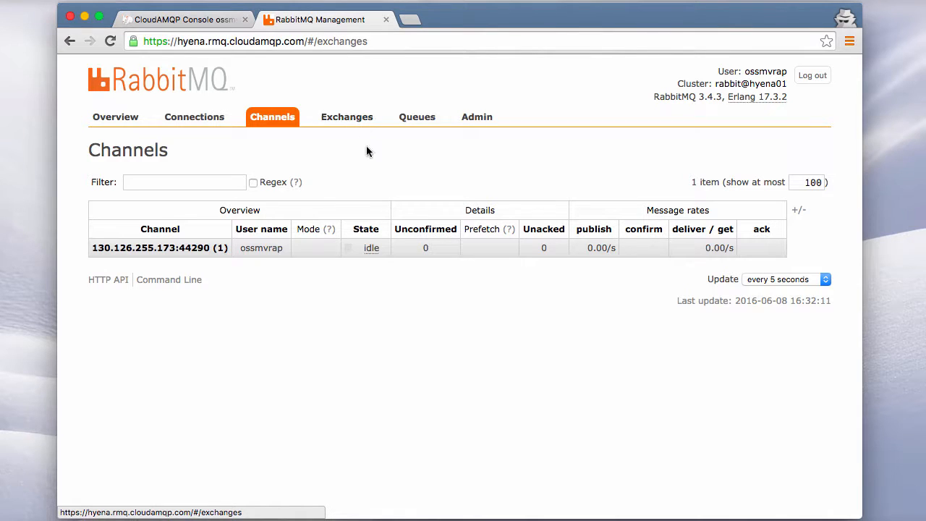
left_click(347, 116)
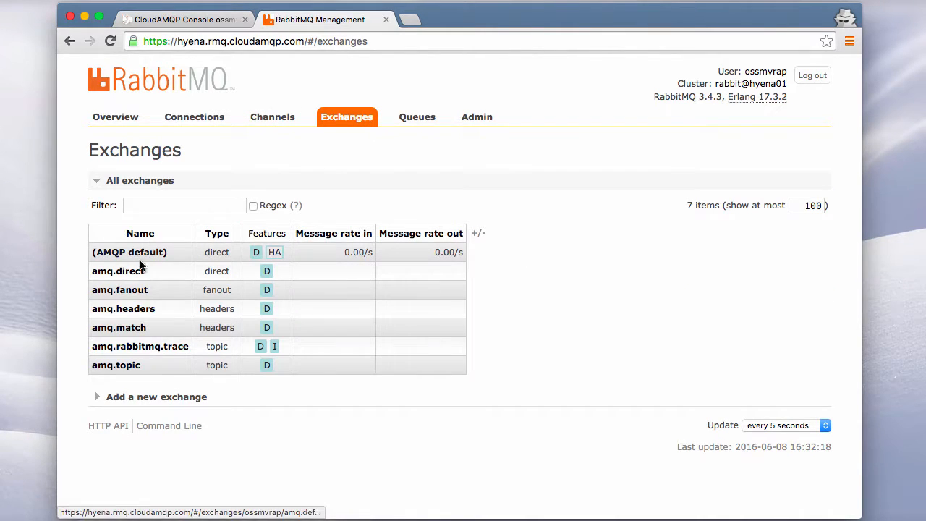
mouse_move(484, 327)
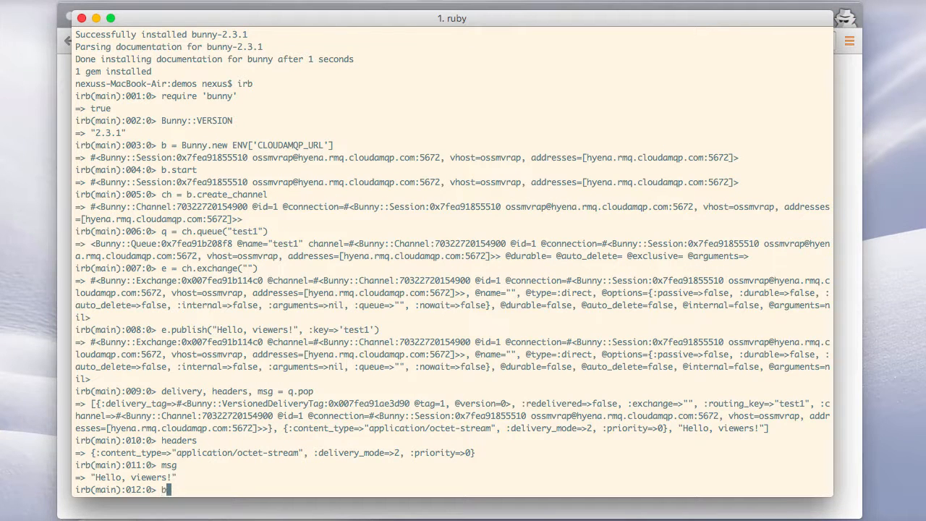
Stop the Bunny session with b.stop and confirm Connections lists none.
type(".stop")
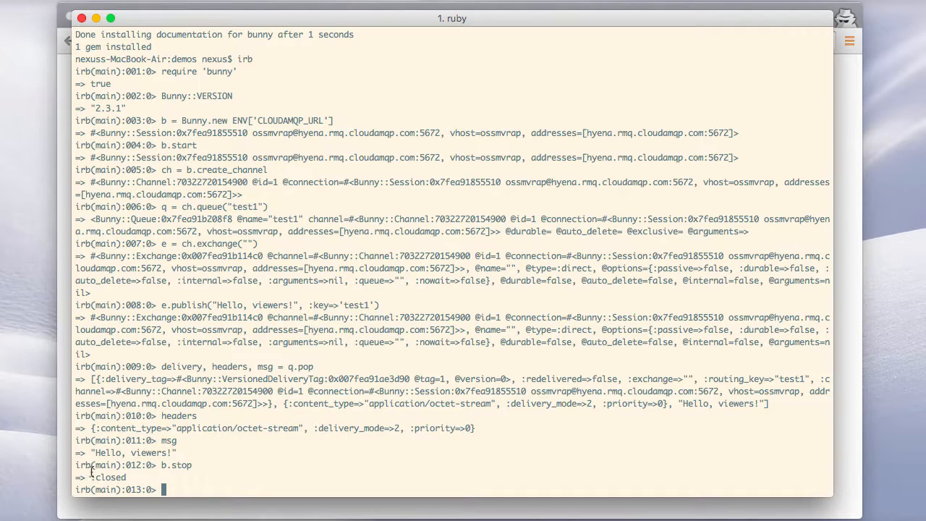
mouse_move(316, 9)
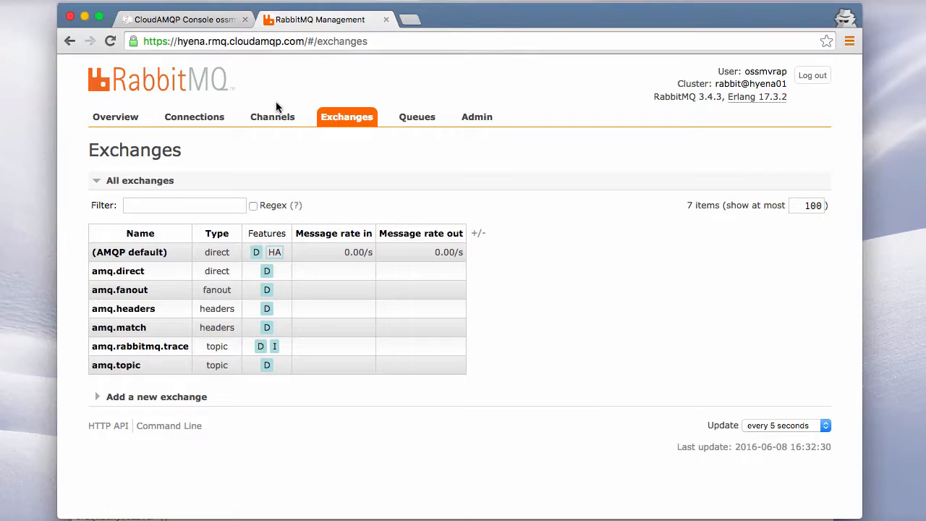
left_click(194, 116)
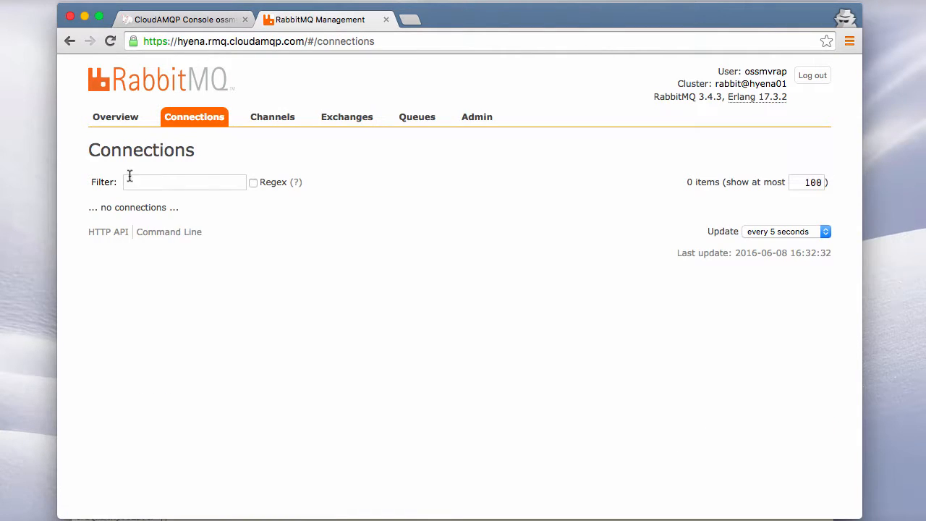